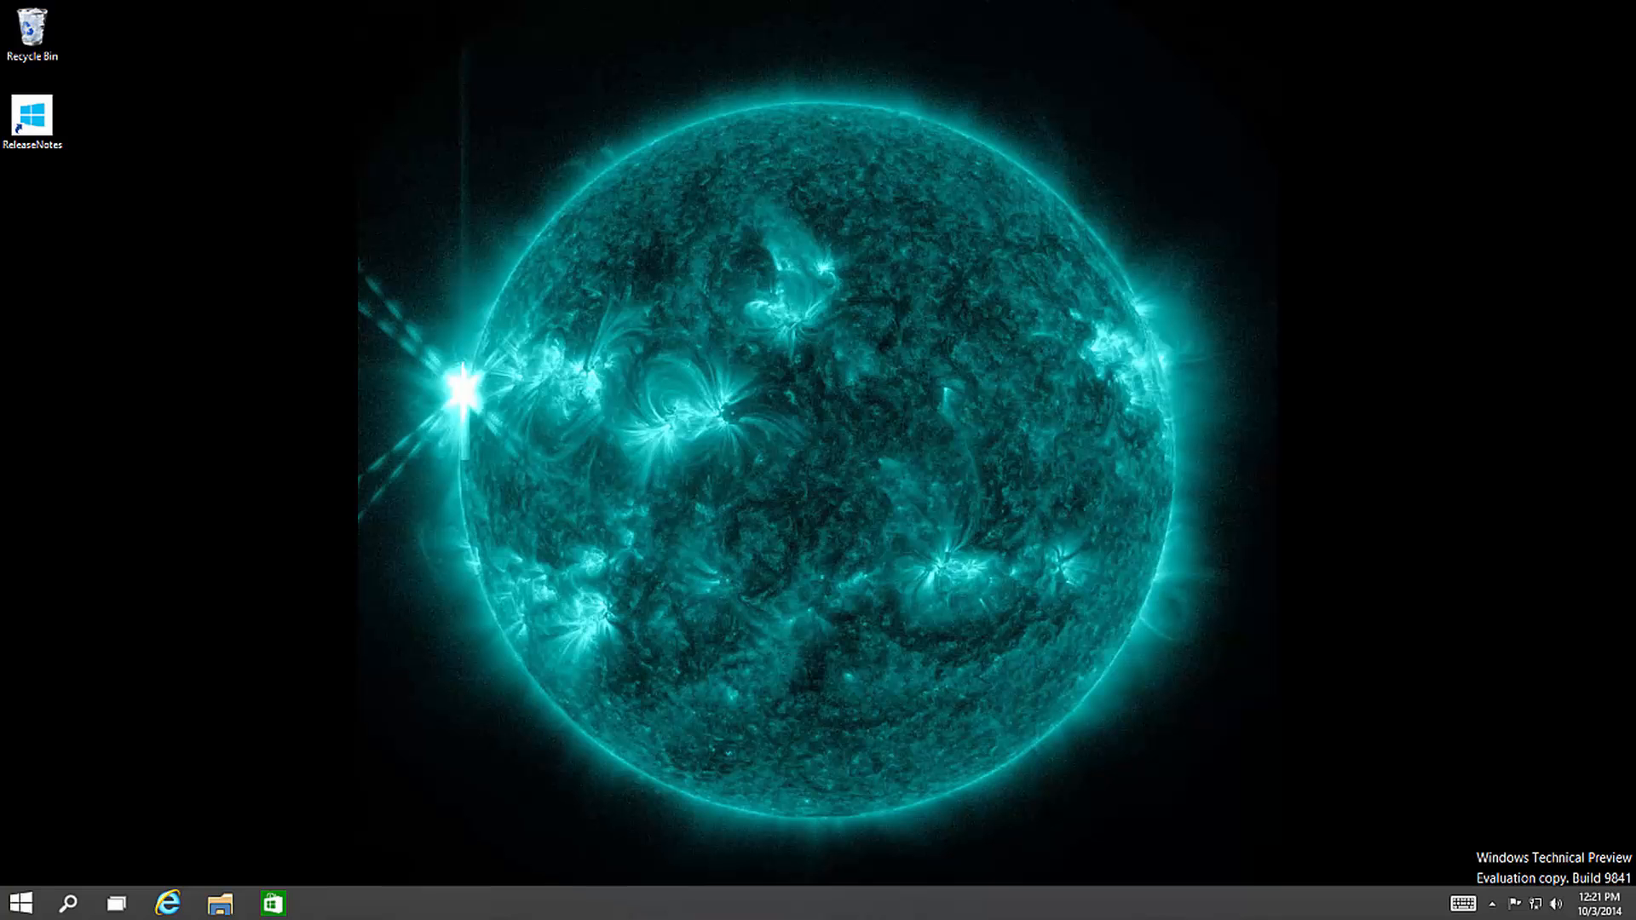
# Launch Skype from the Start menu, then bring Start back up to unpin the Store tile
pyautogui.click(21, 903)
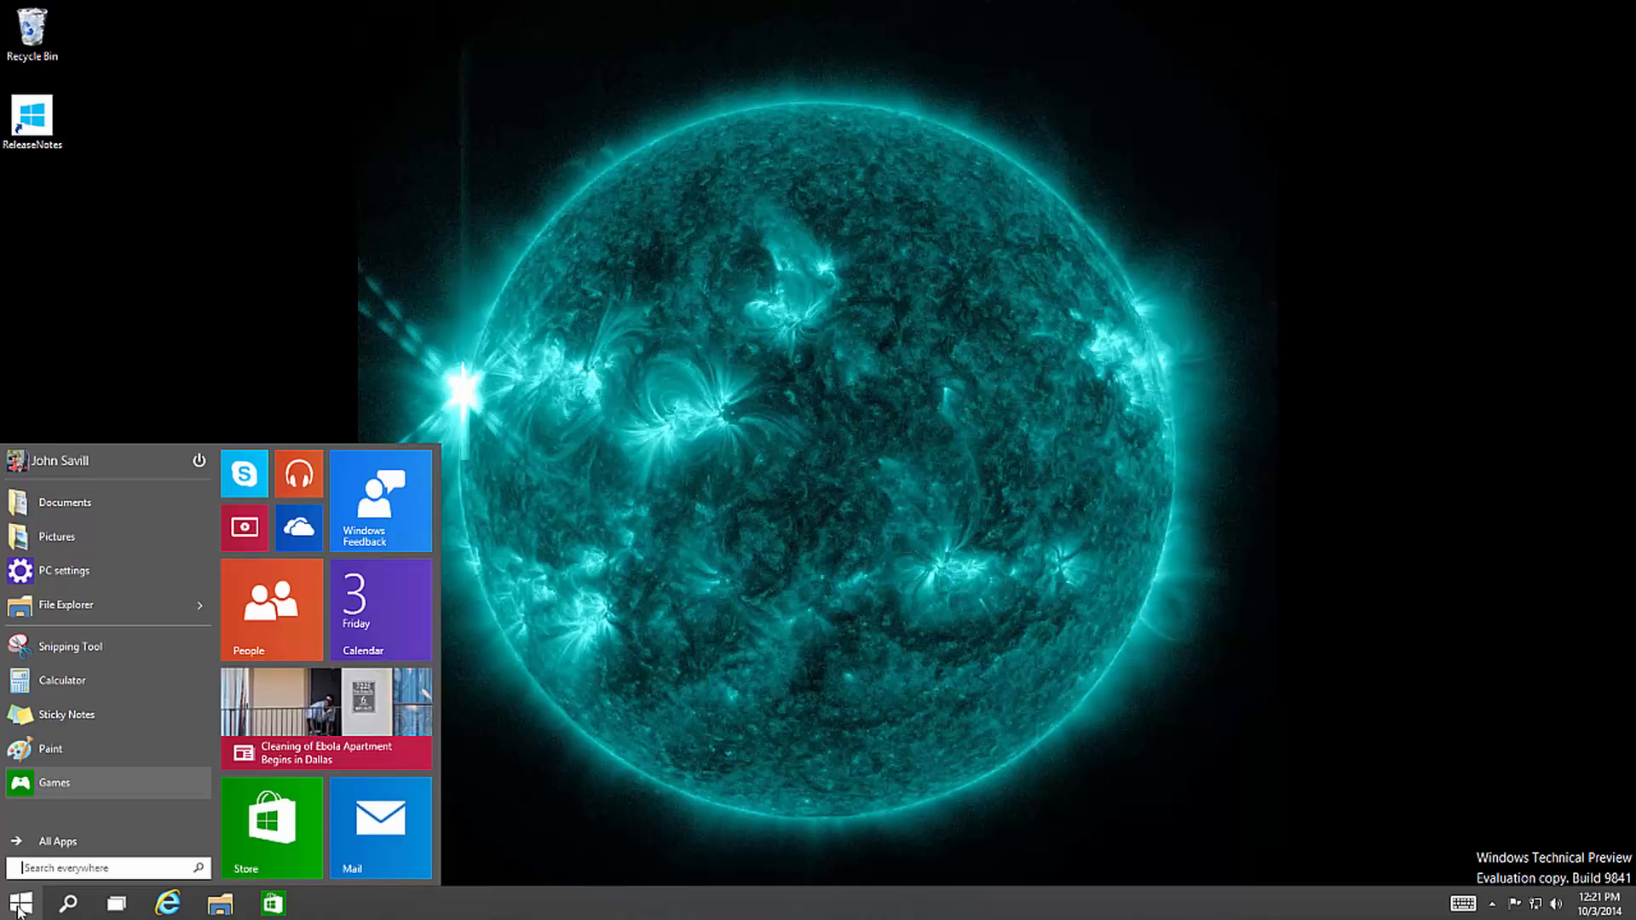
pyautogui.moveTo(230, 448)
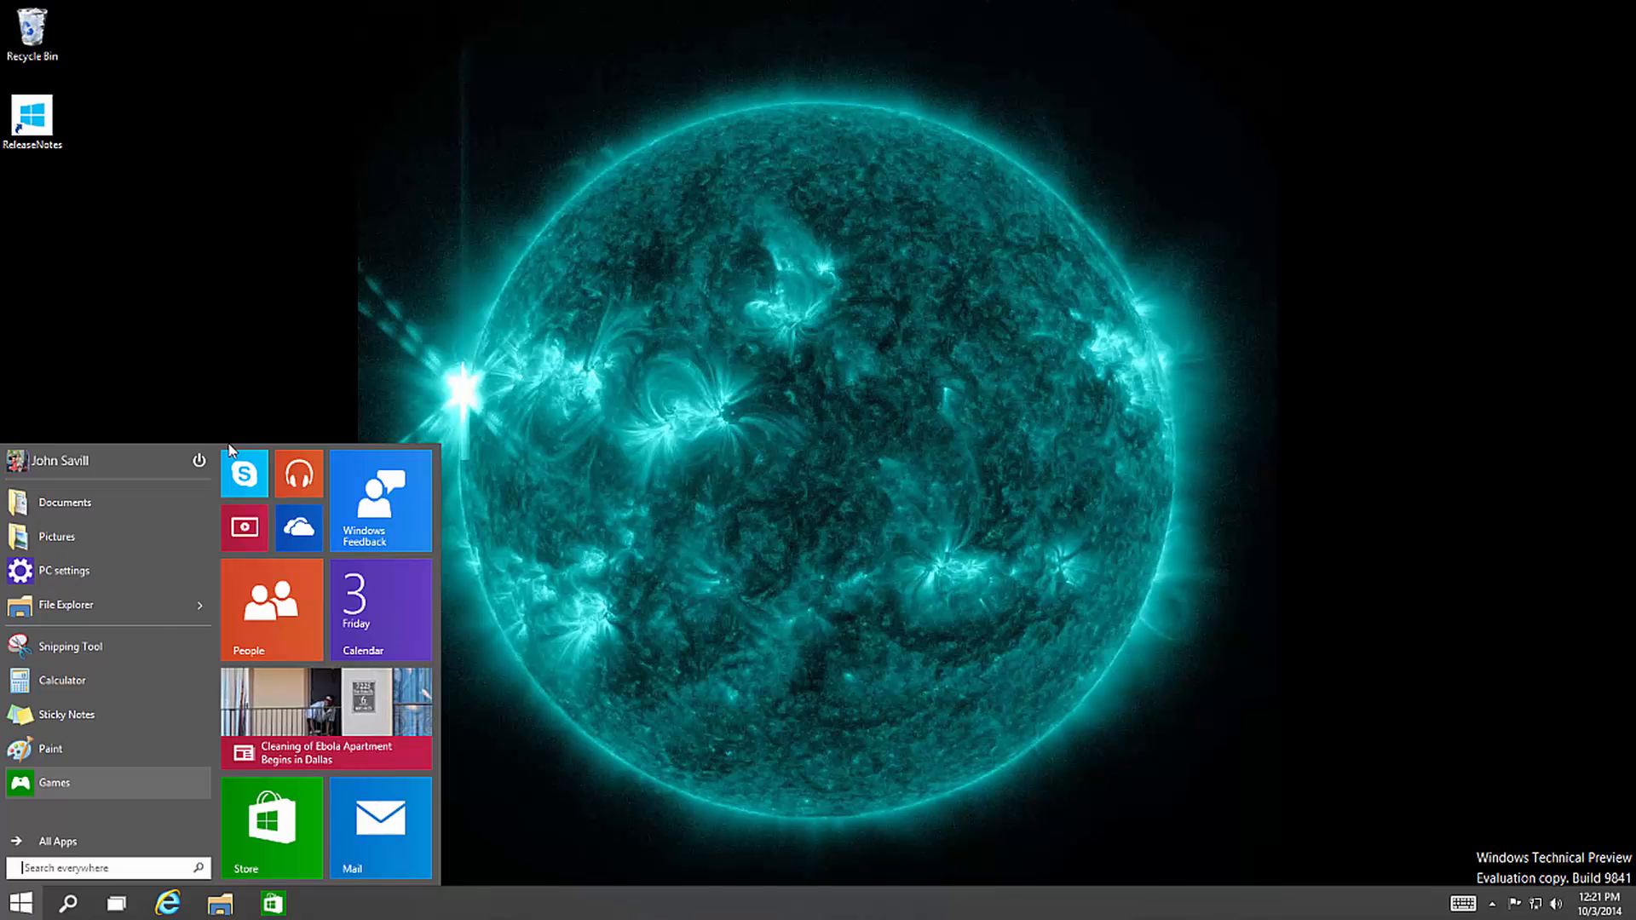
pyautogui.click(243, 473)
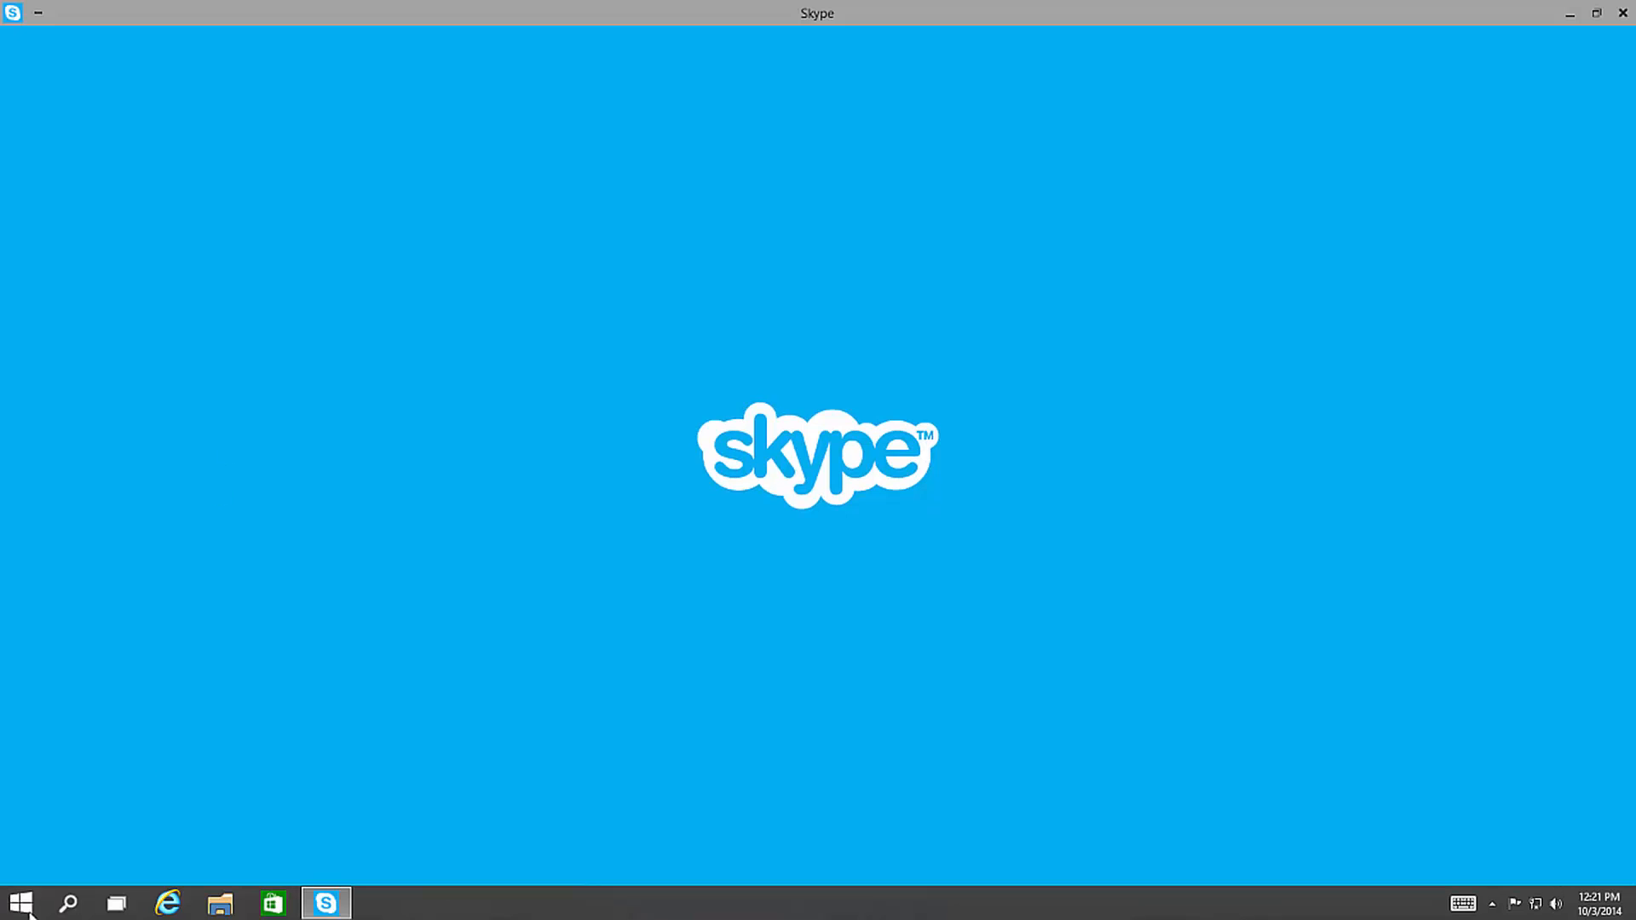
pyautogui.click(20, 903)
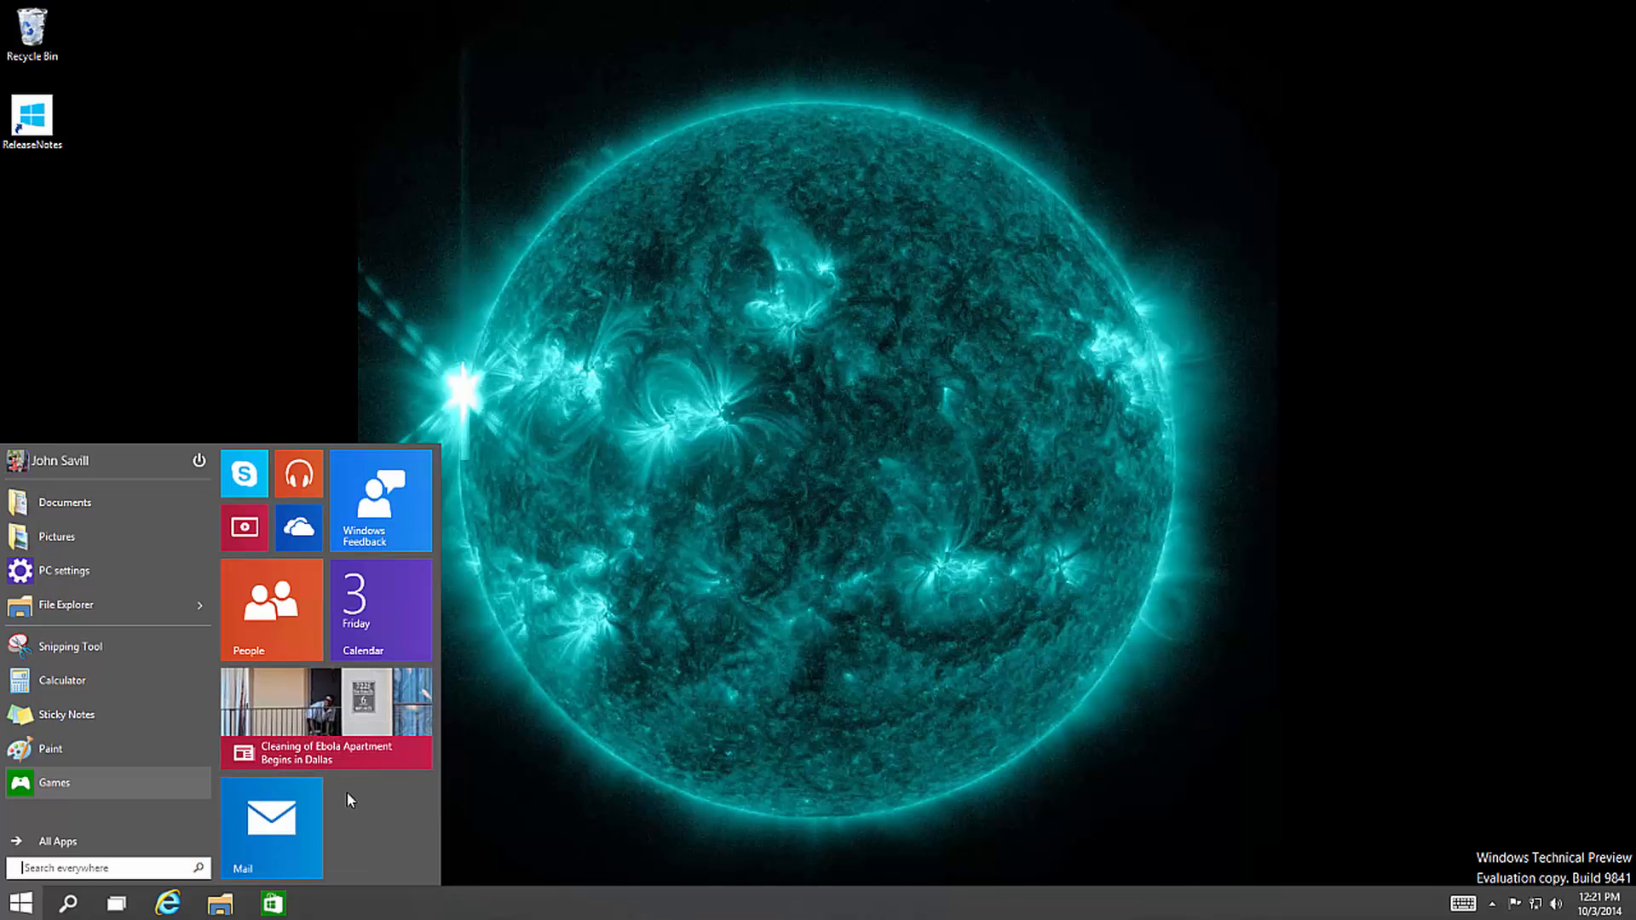
pyautogui.moveTo(138, 700)
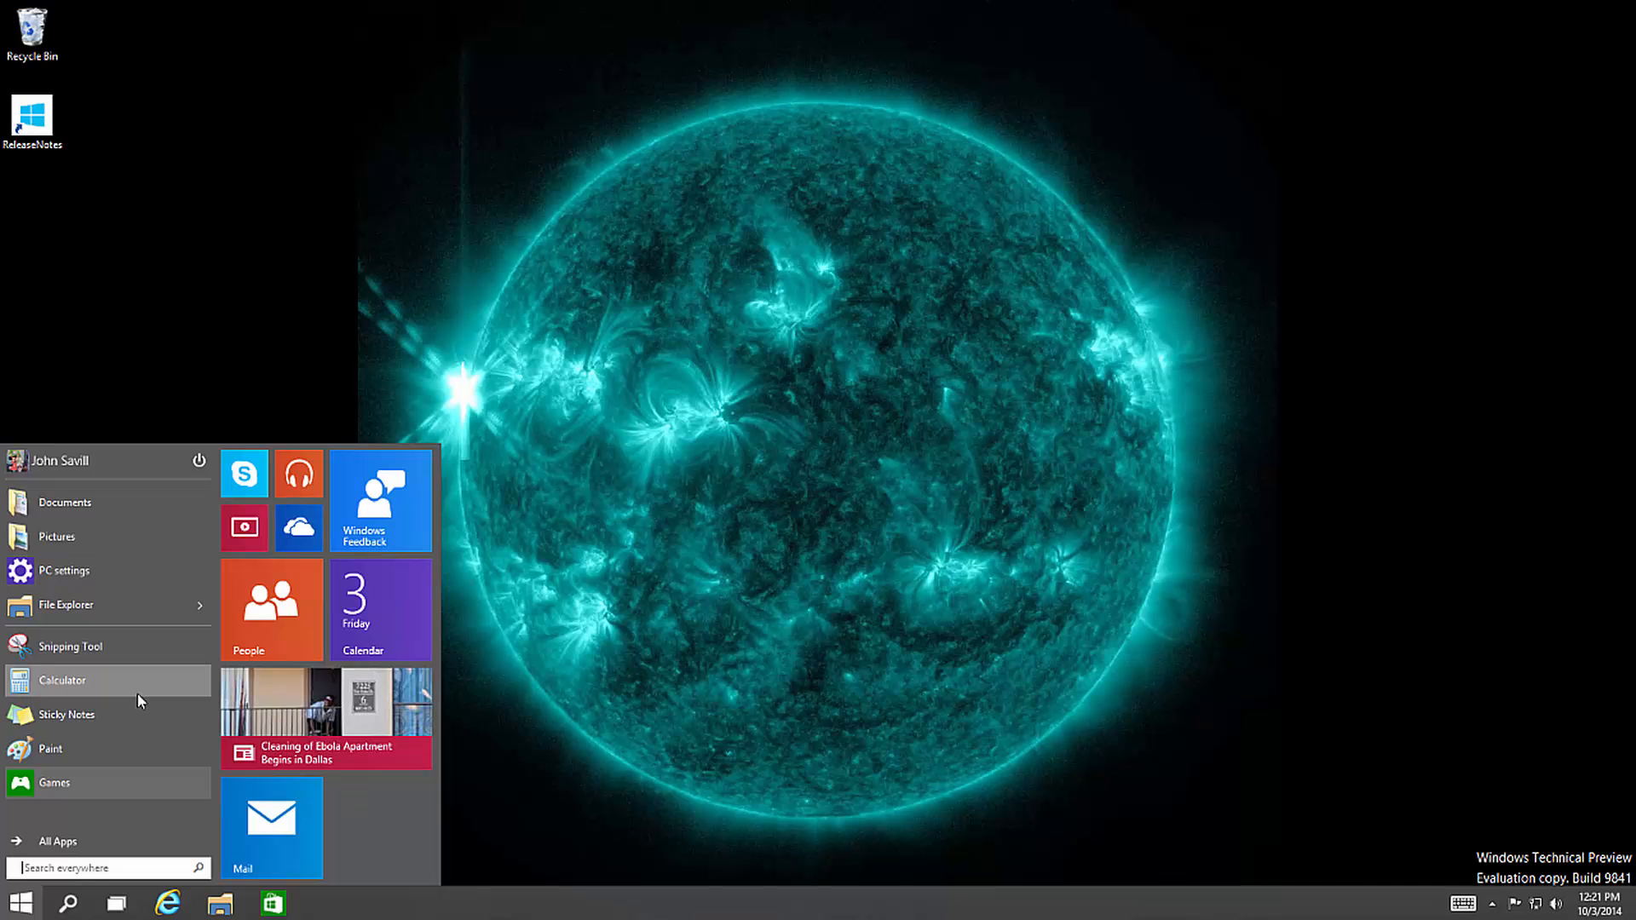
# Pin the Camera app to Start from the All Apps list and dismiss the menu
pyautogui.click(56, 840)
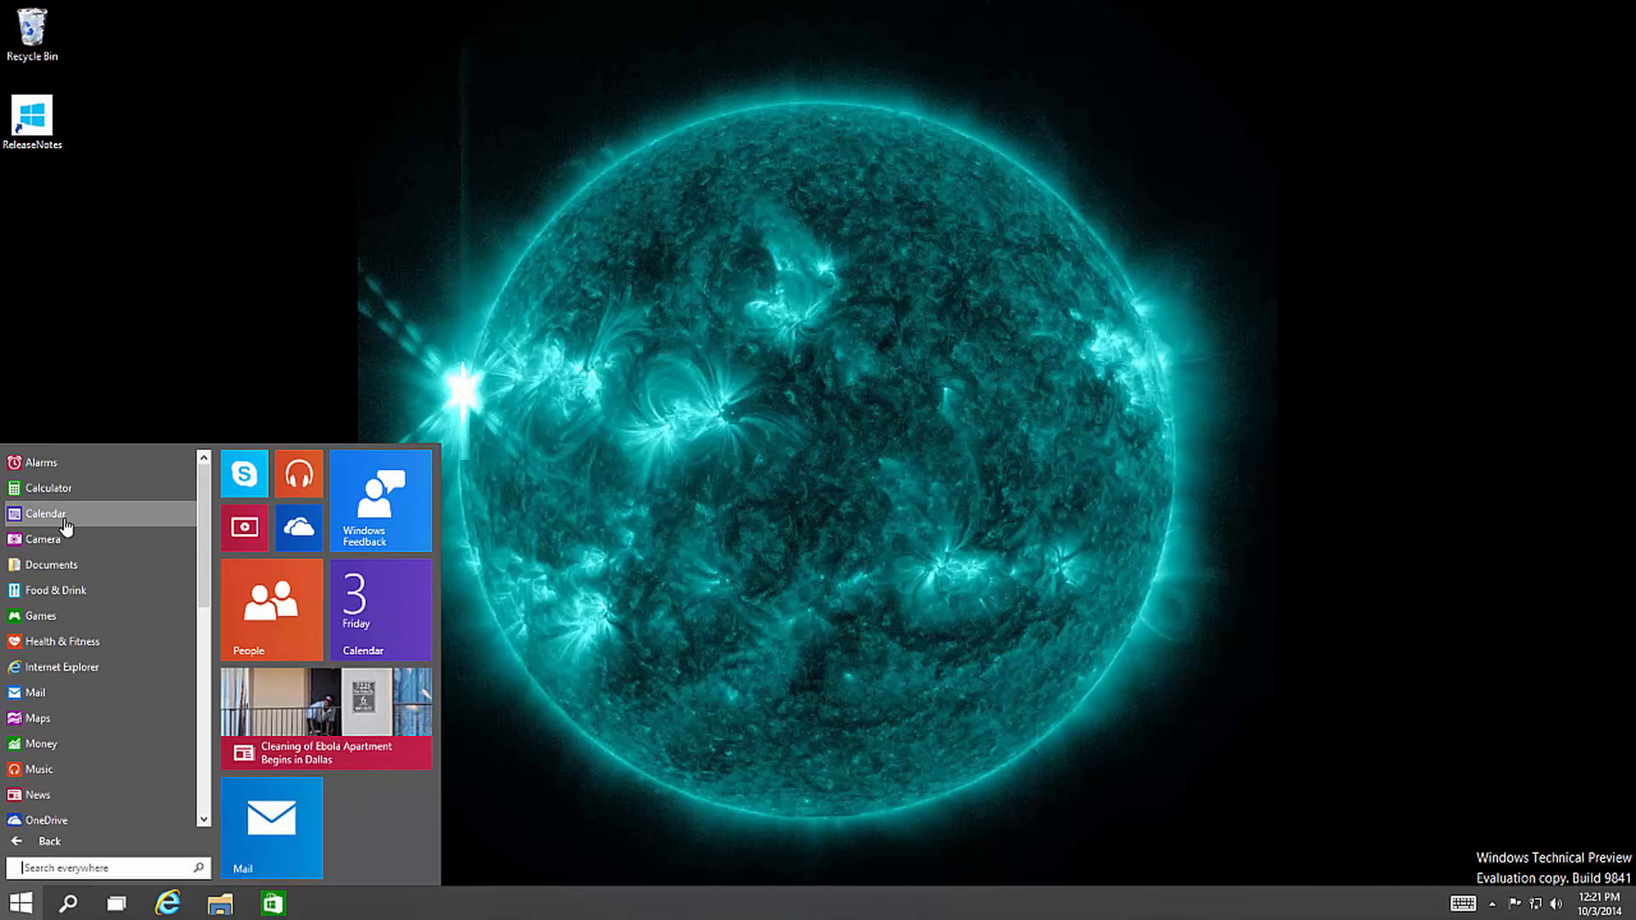
pyautogui.rightClick(41, 540)
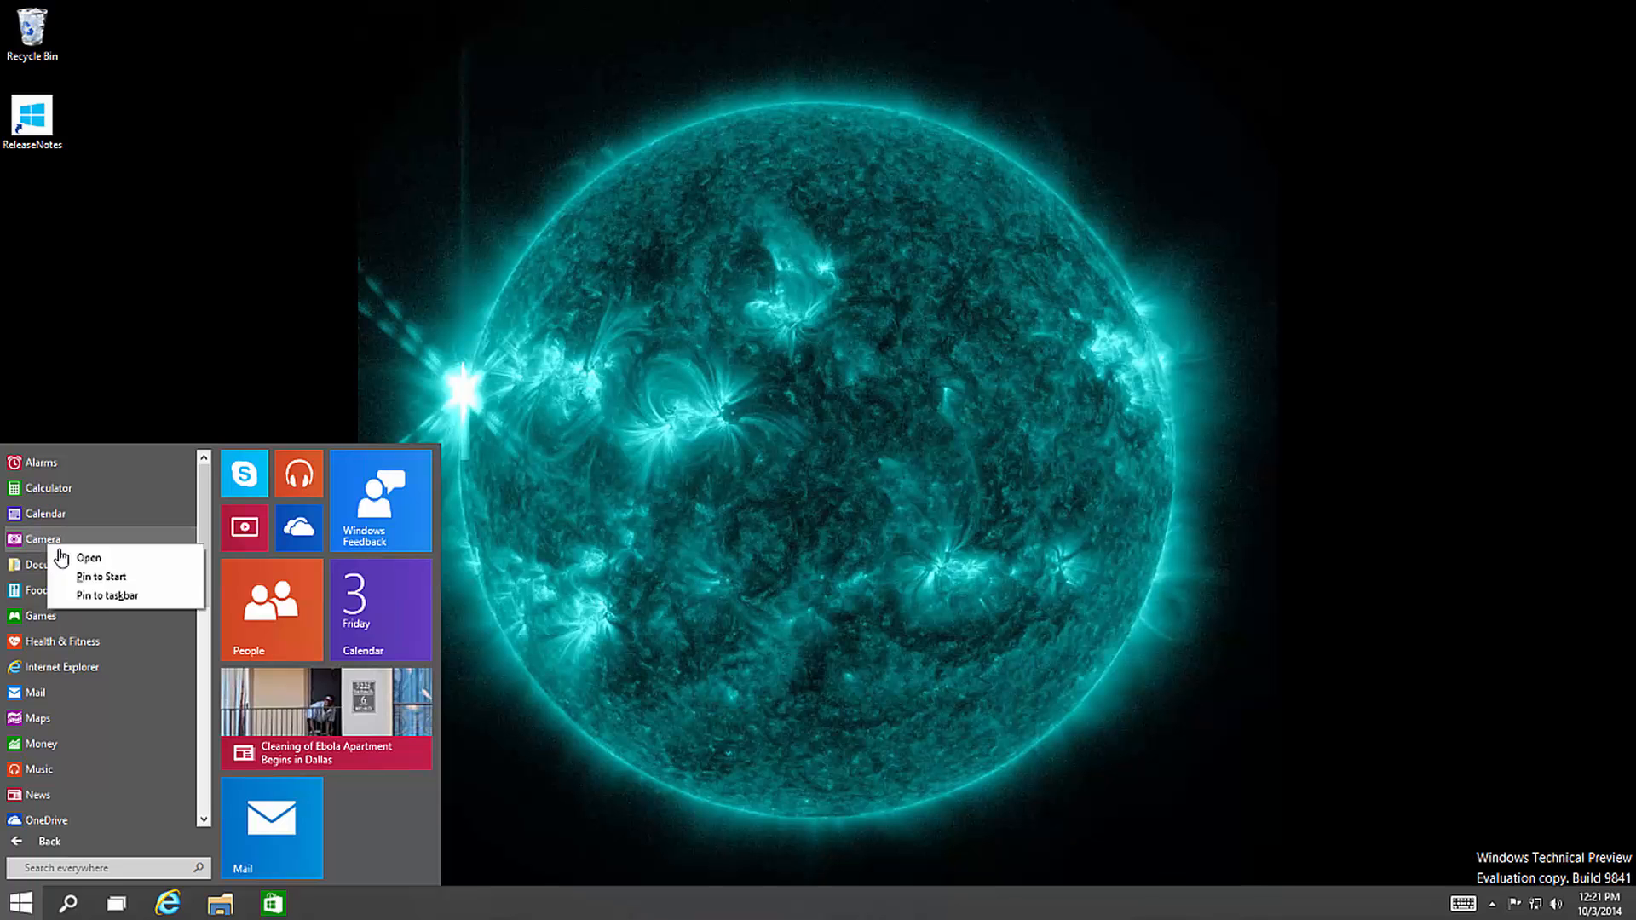
pyautogui.click(101, 576)
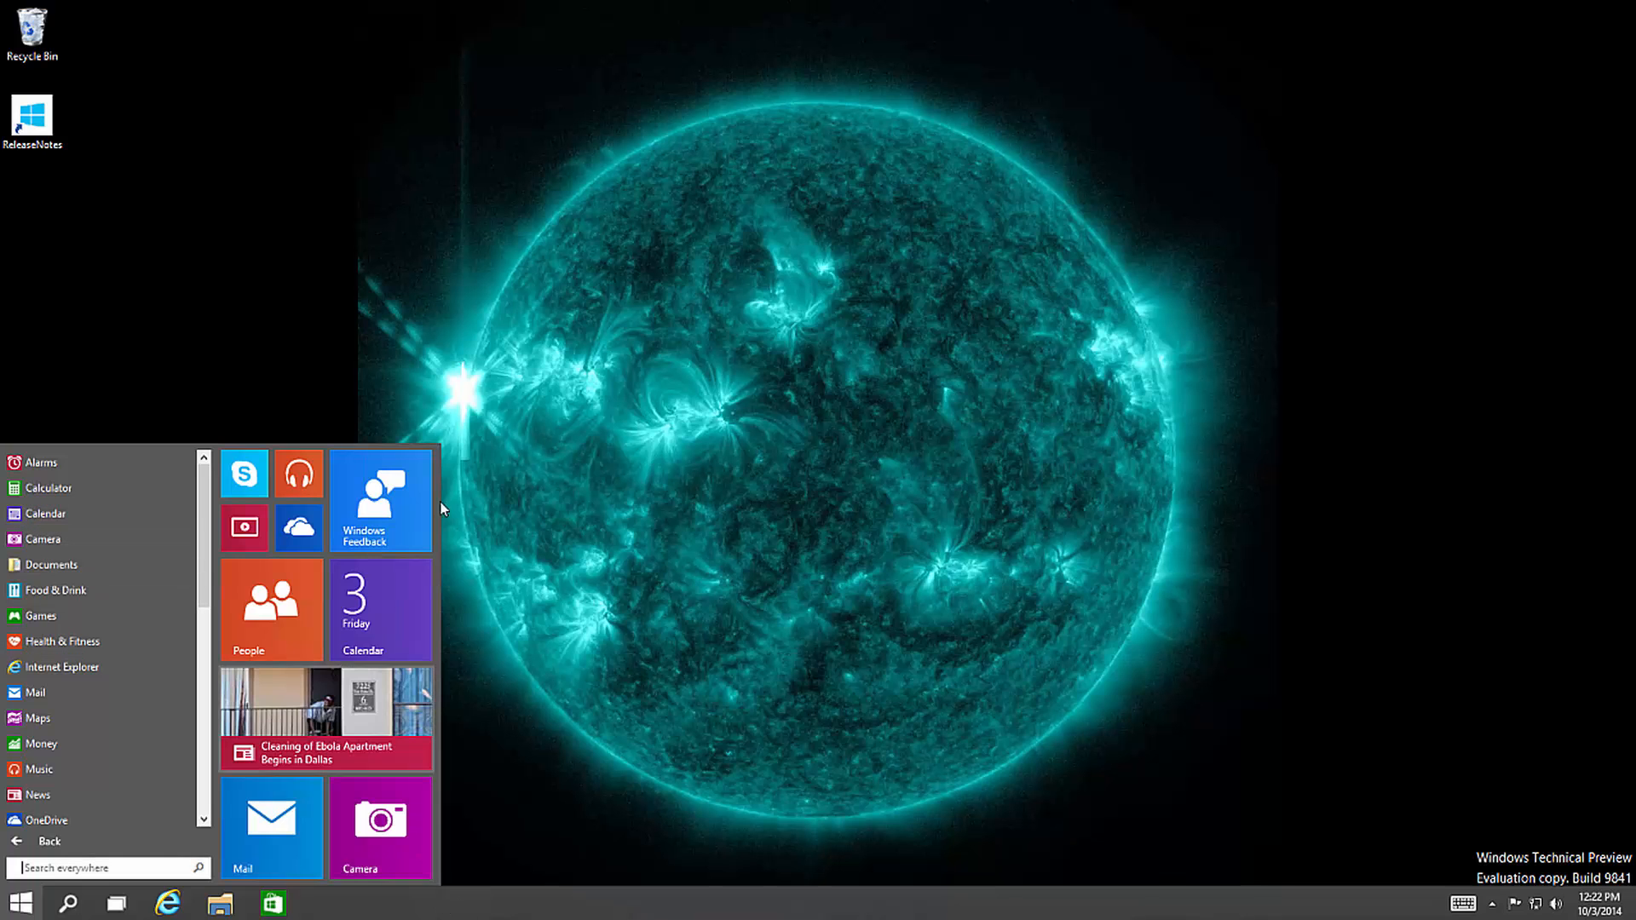
pyautogui.moveTo(348, 771)
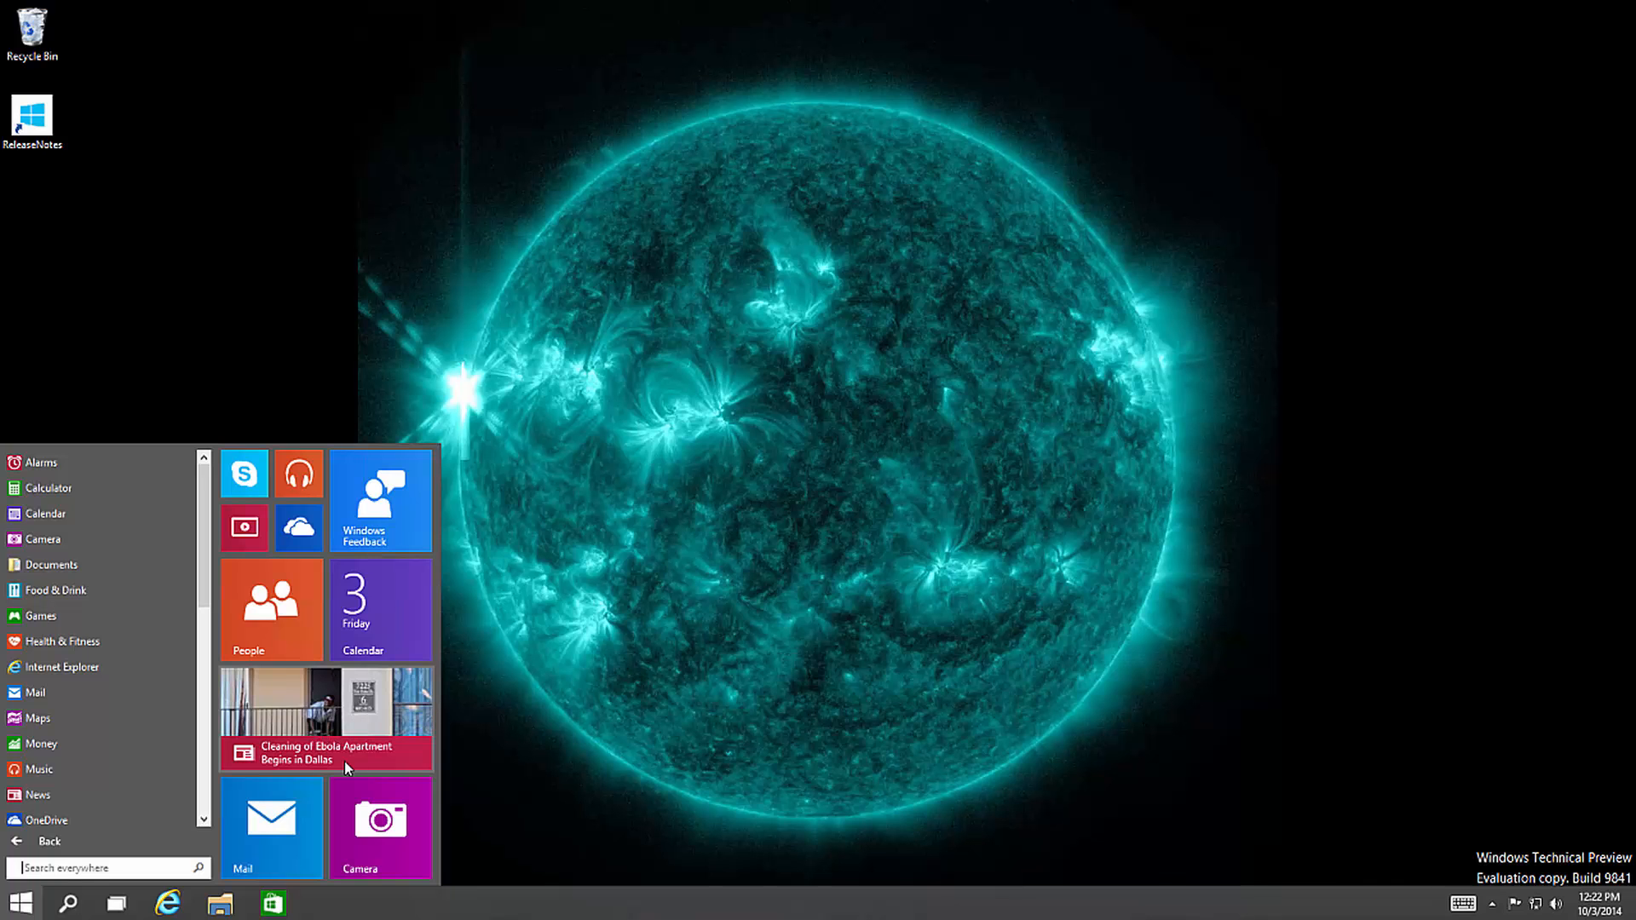
pyautogui.moveTo(687, 346)
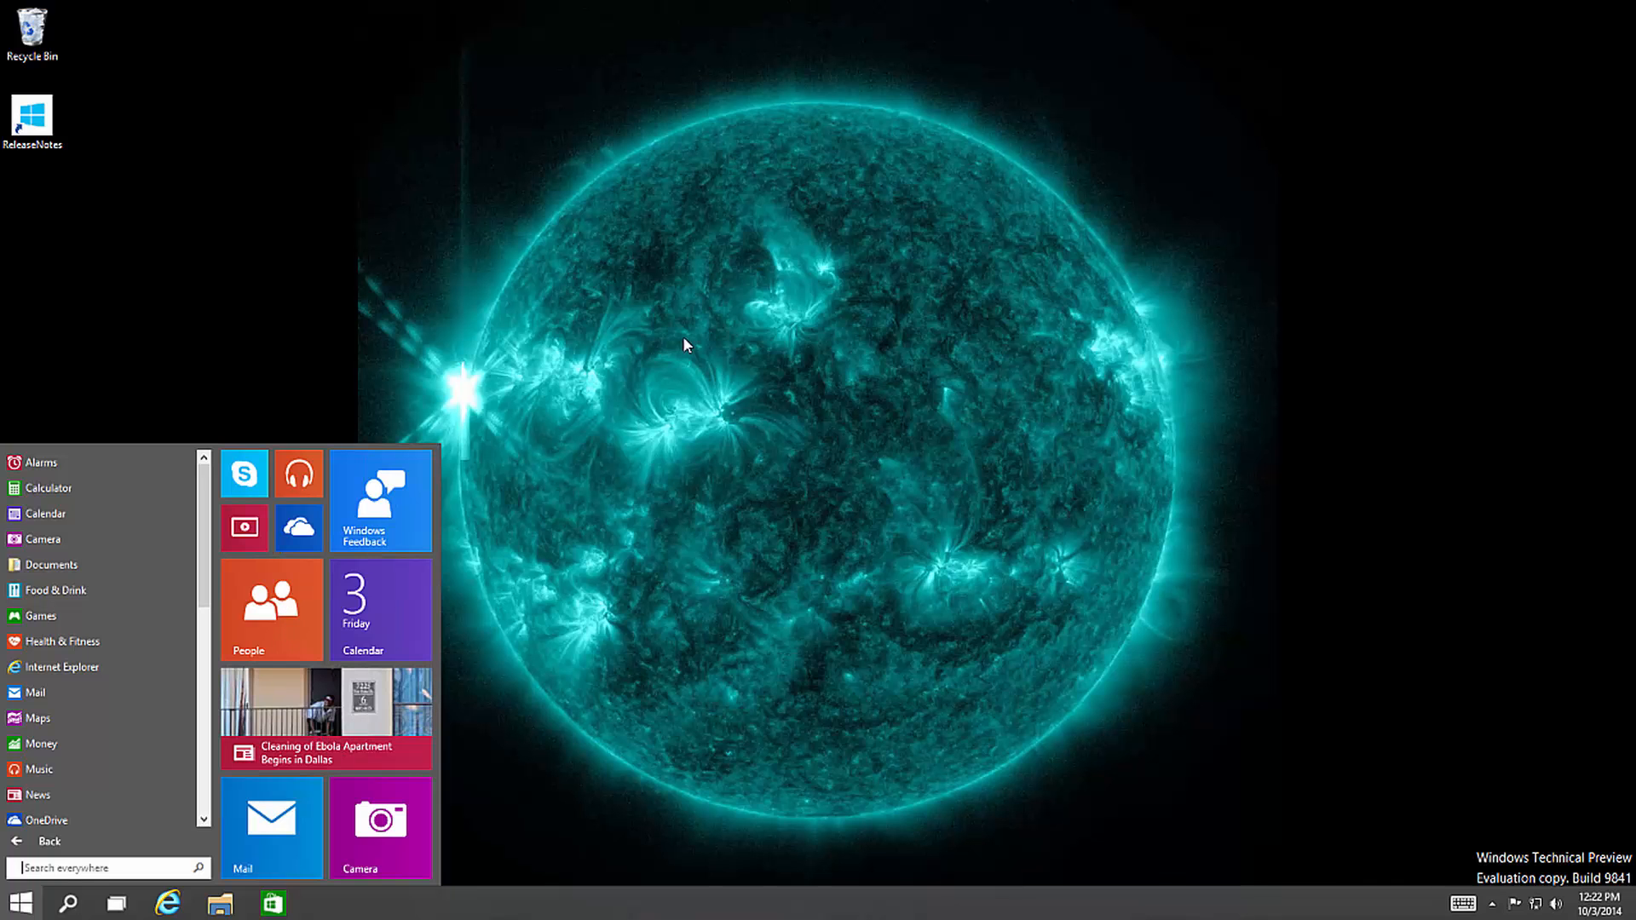
pyautogui.click(21, 903)
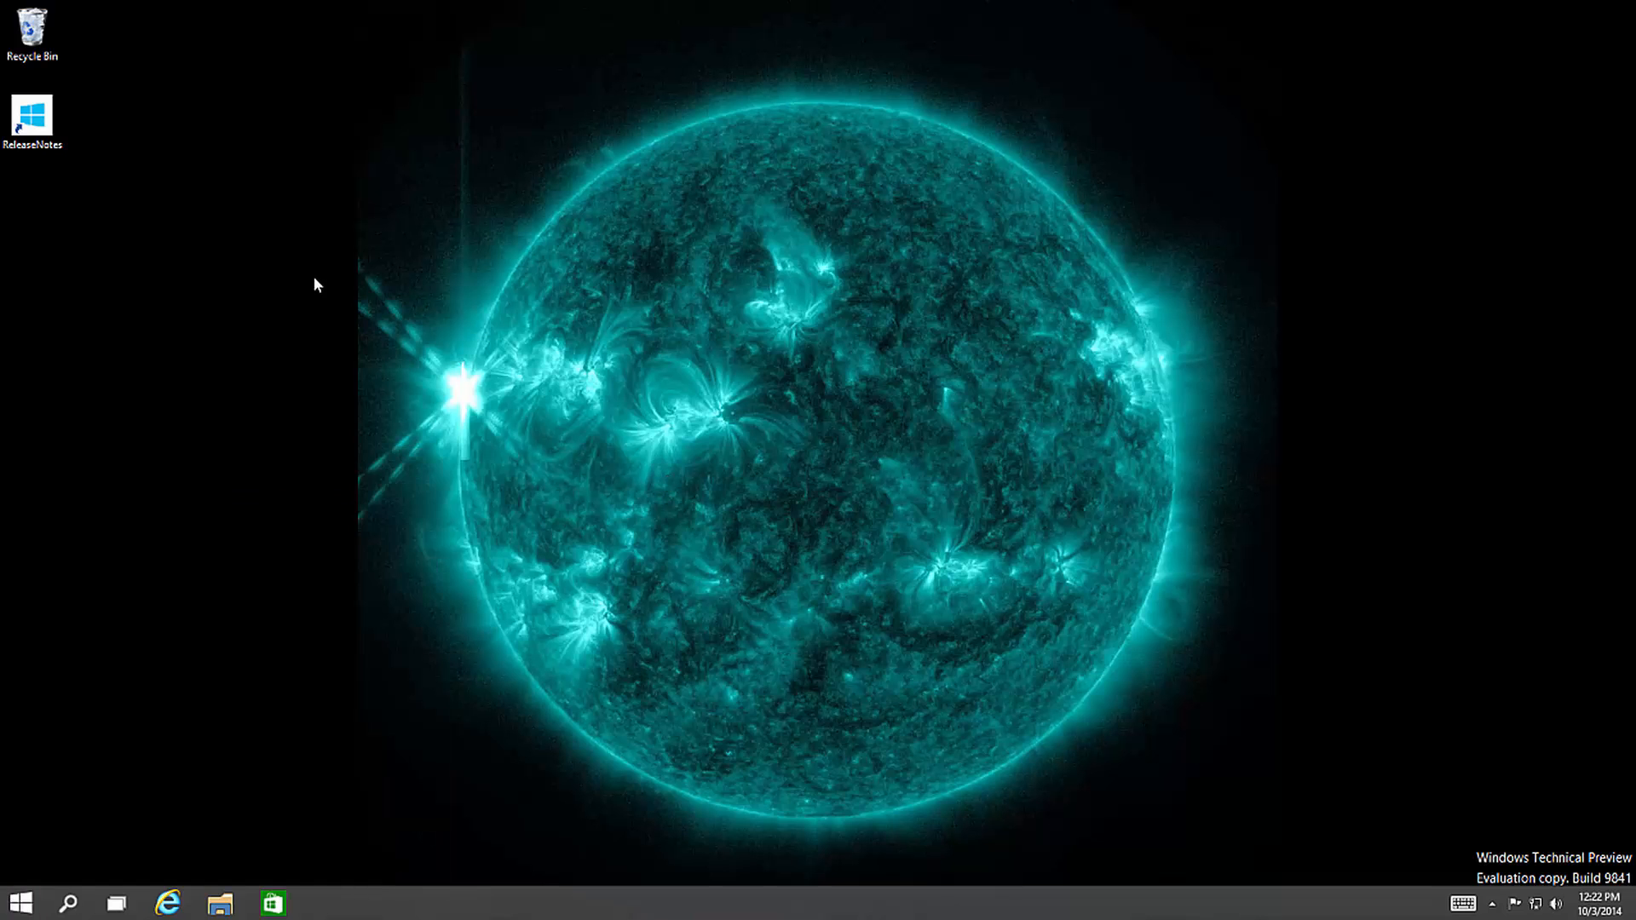
pyautogui.click(21, 904)
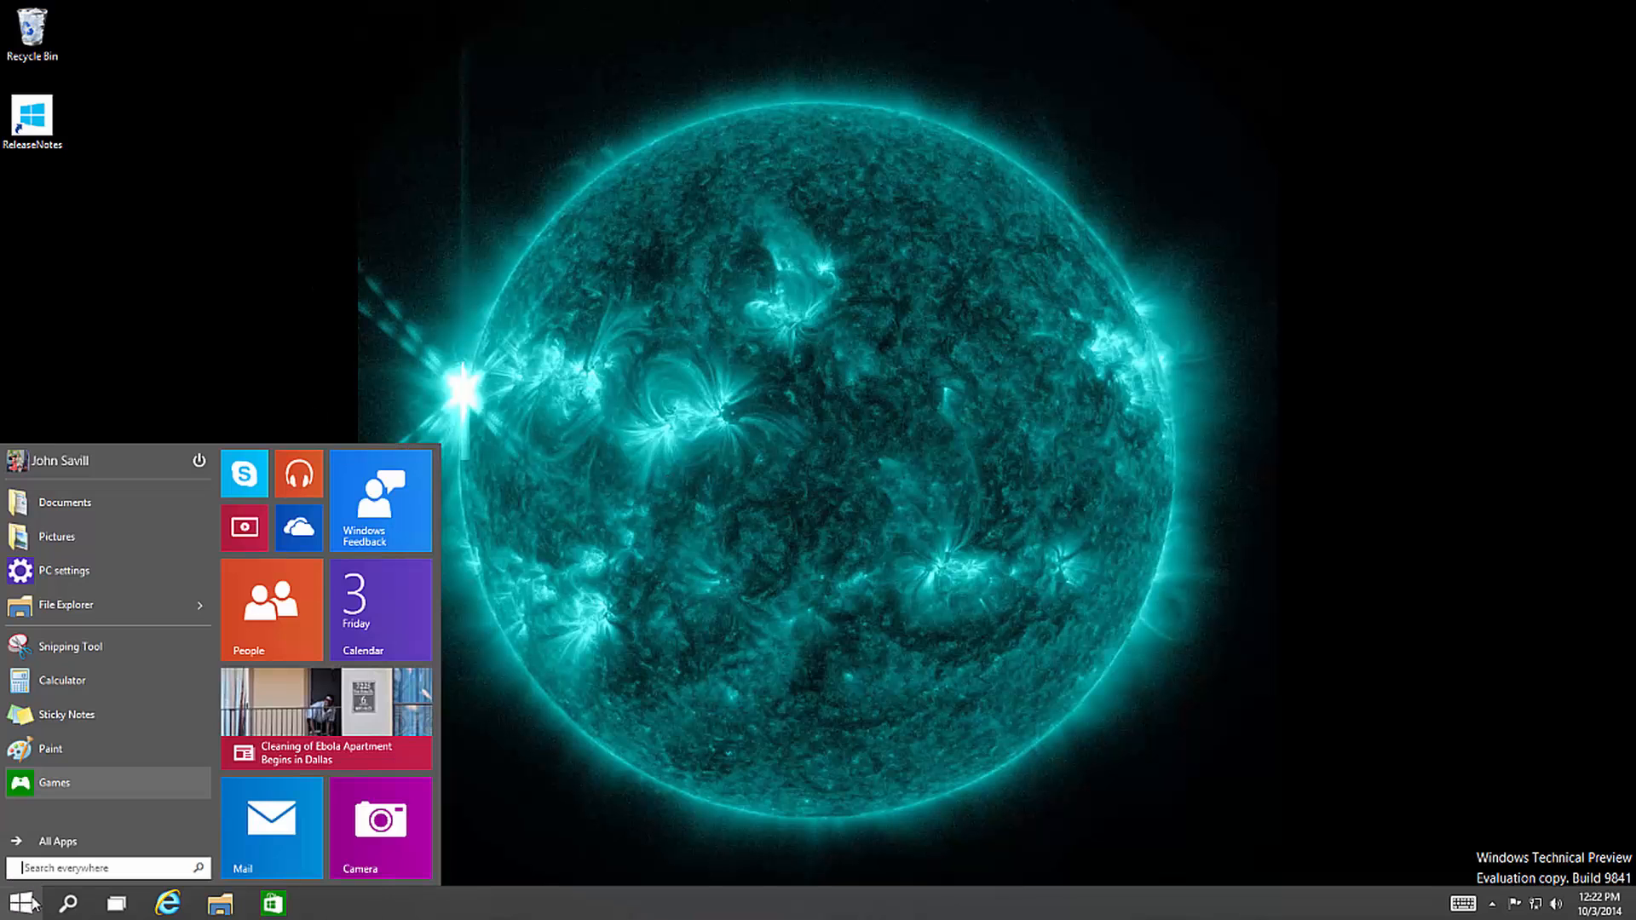
pyautogui.rightClick(496, 903)
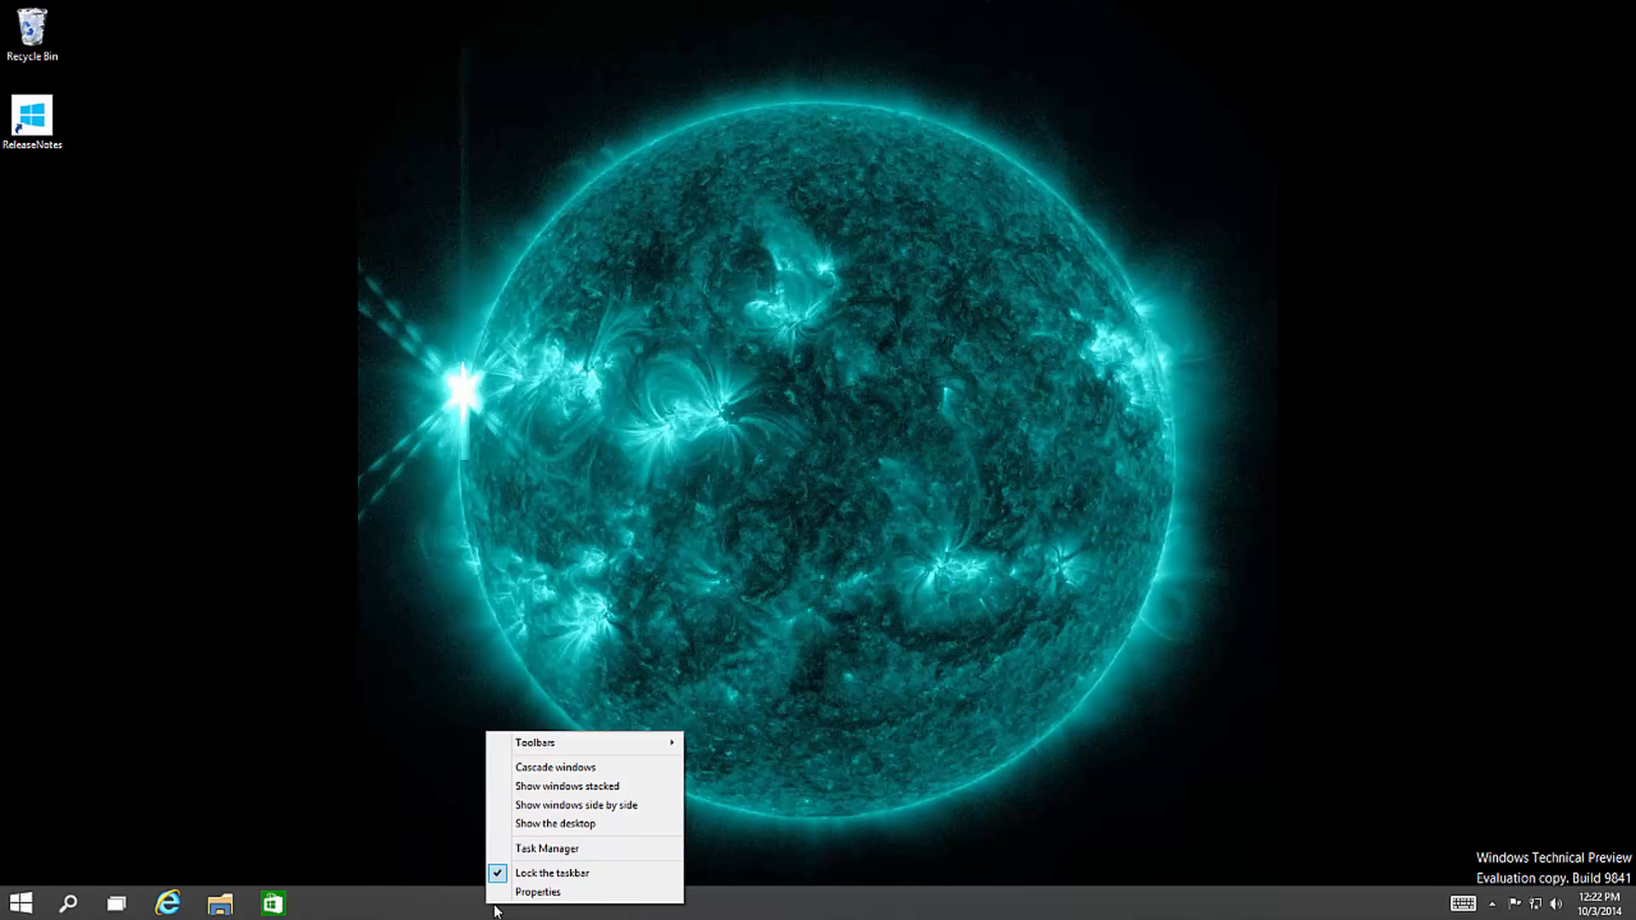
pyautogui.click(539, 892)
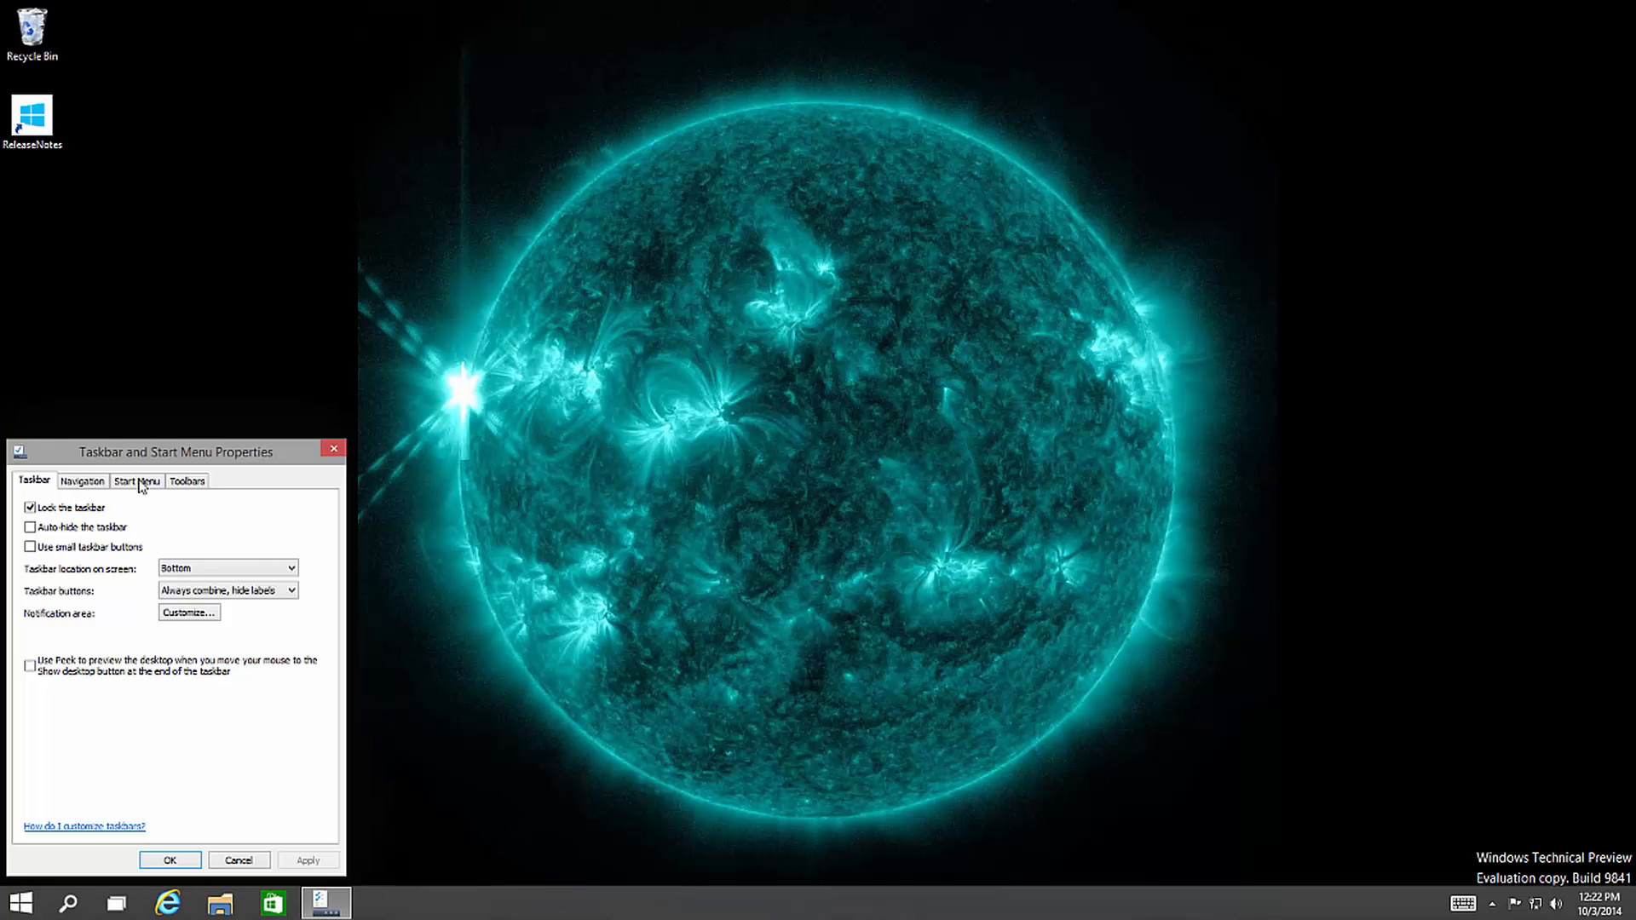
pyautogui.click(137, 480)
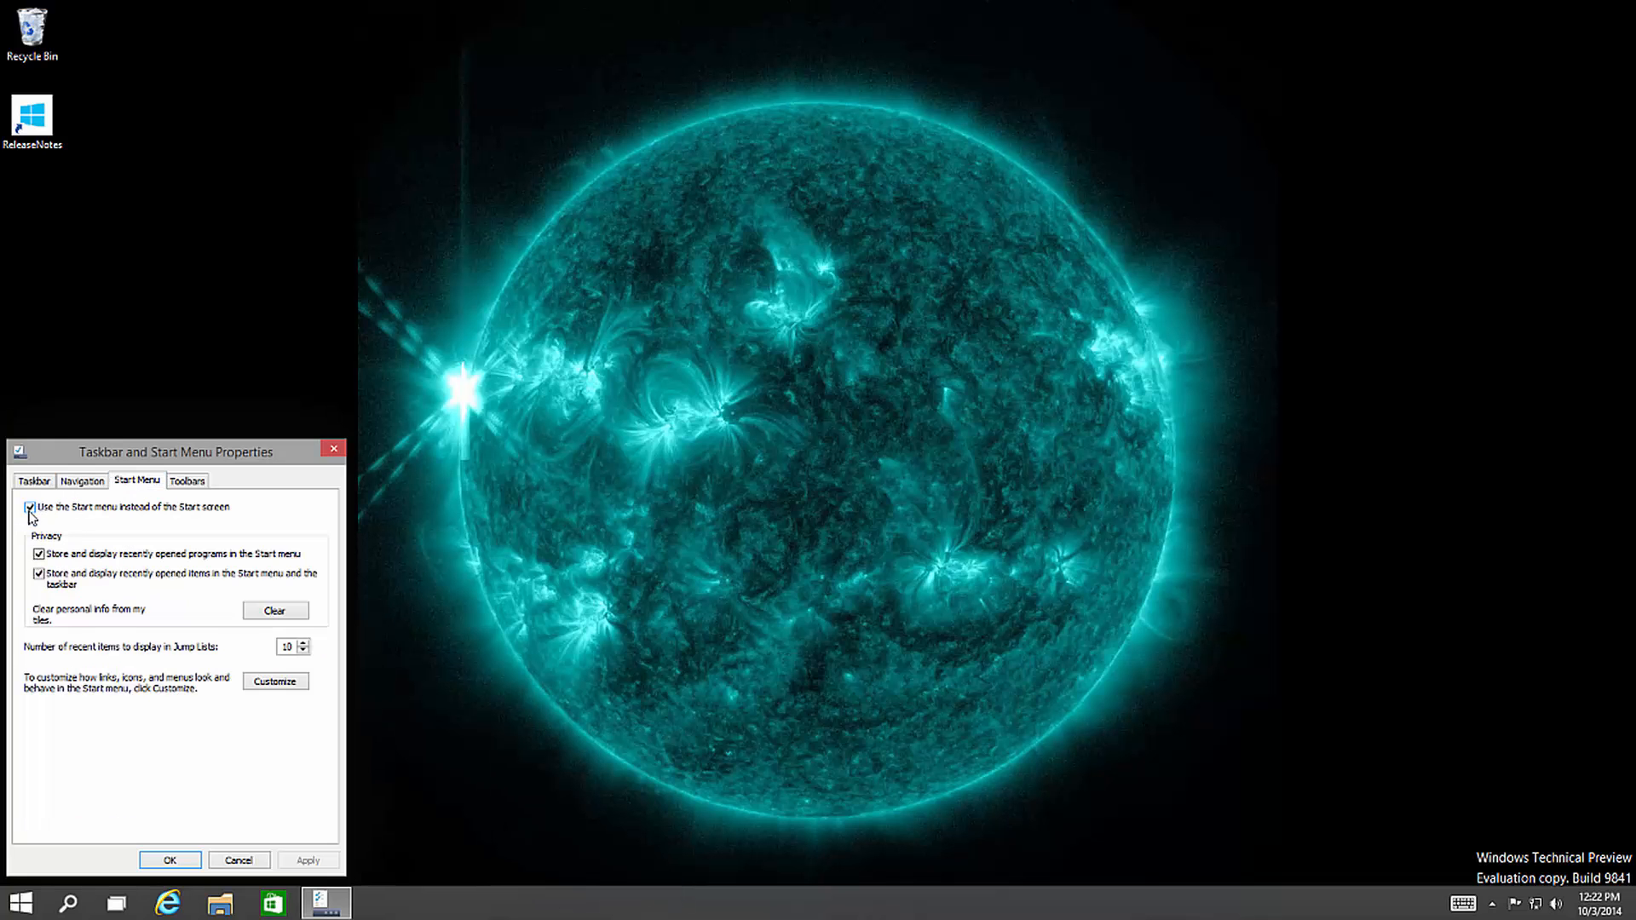
pyautogui.click(31, 508)
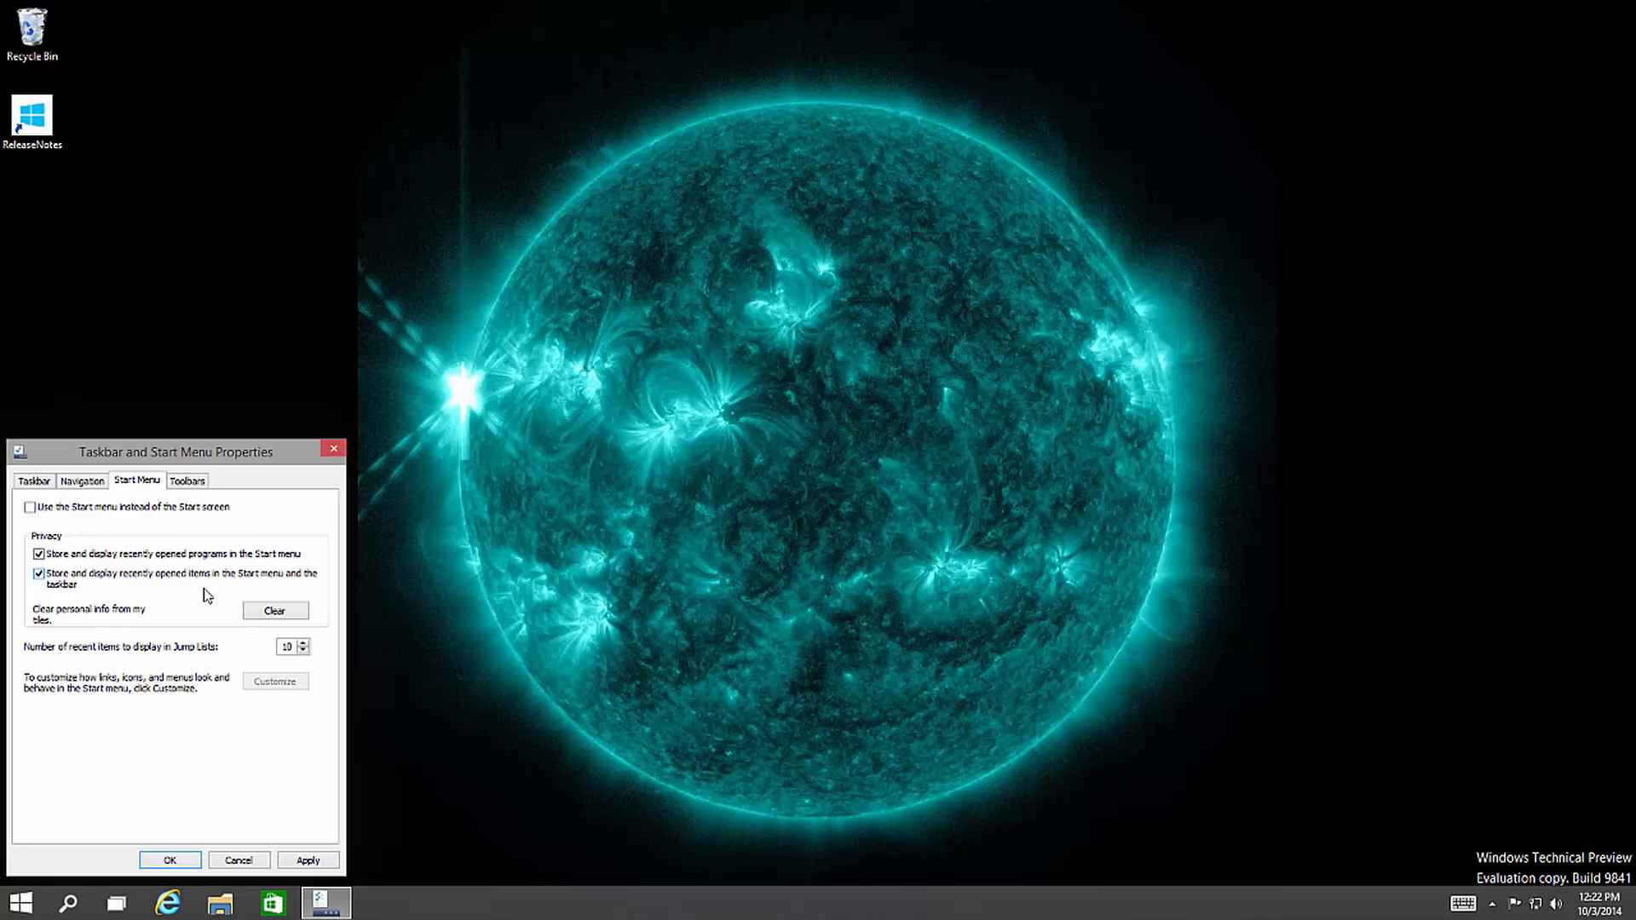
pyautogui.moveTo(239, 890)
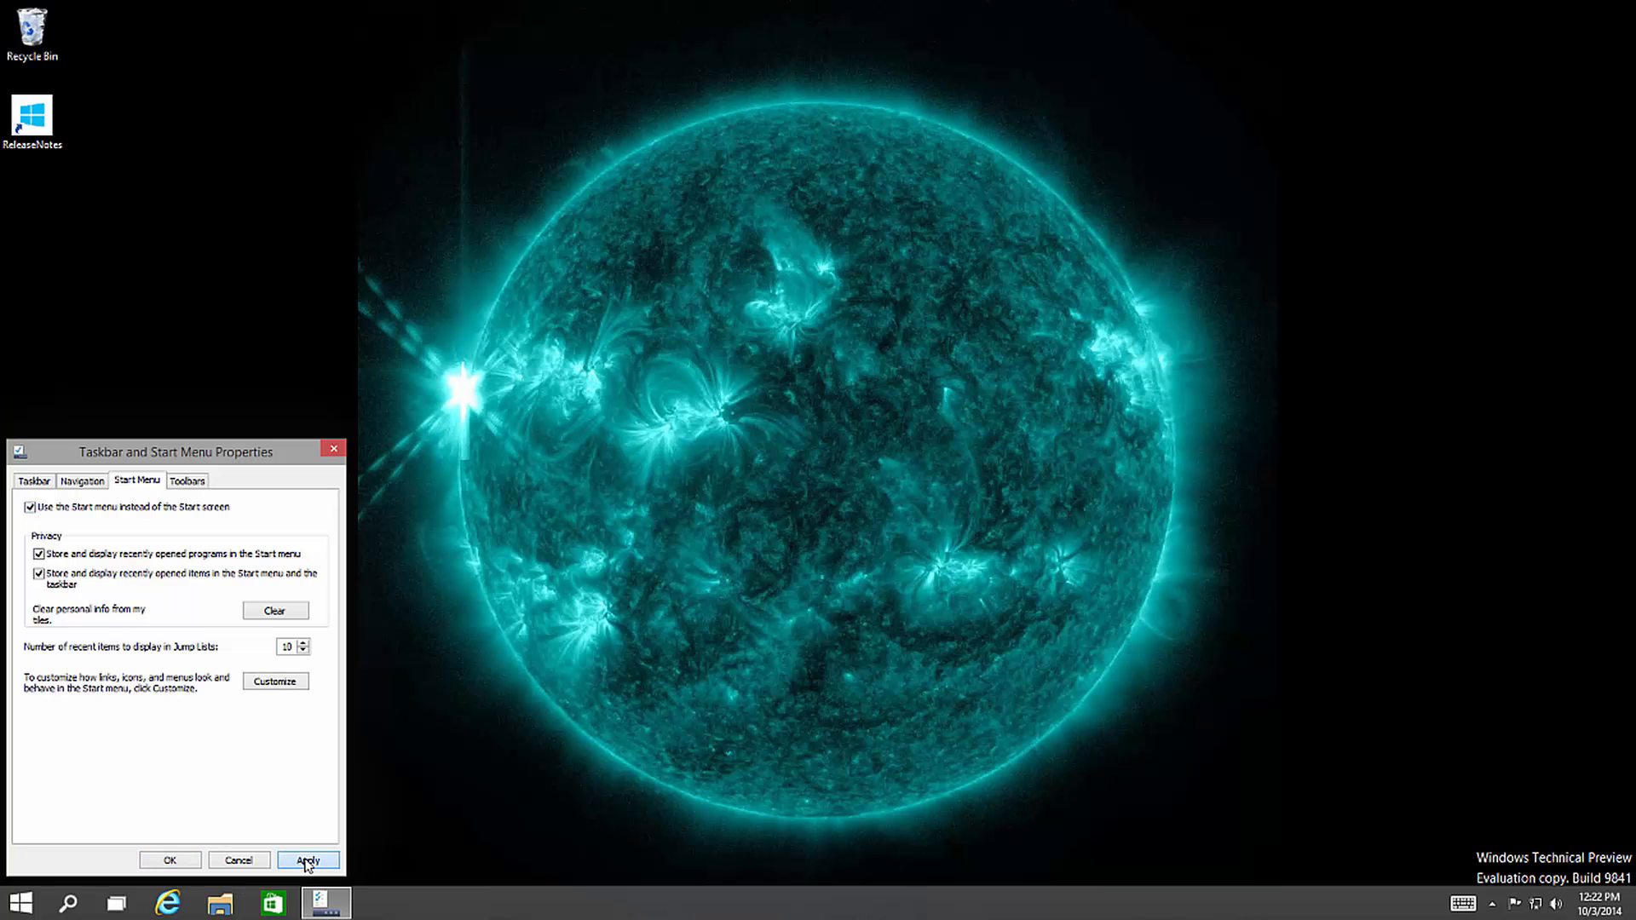
pyautogui.click(171, 859)
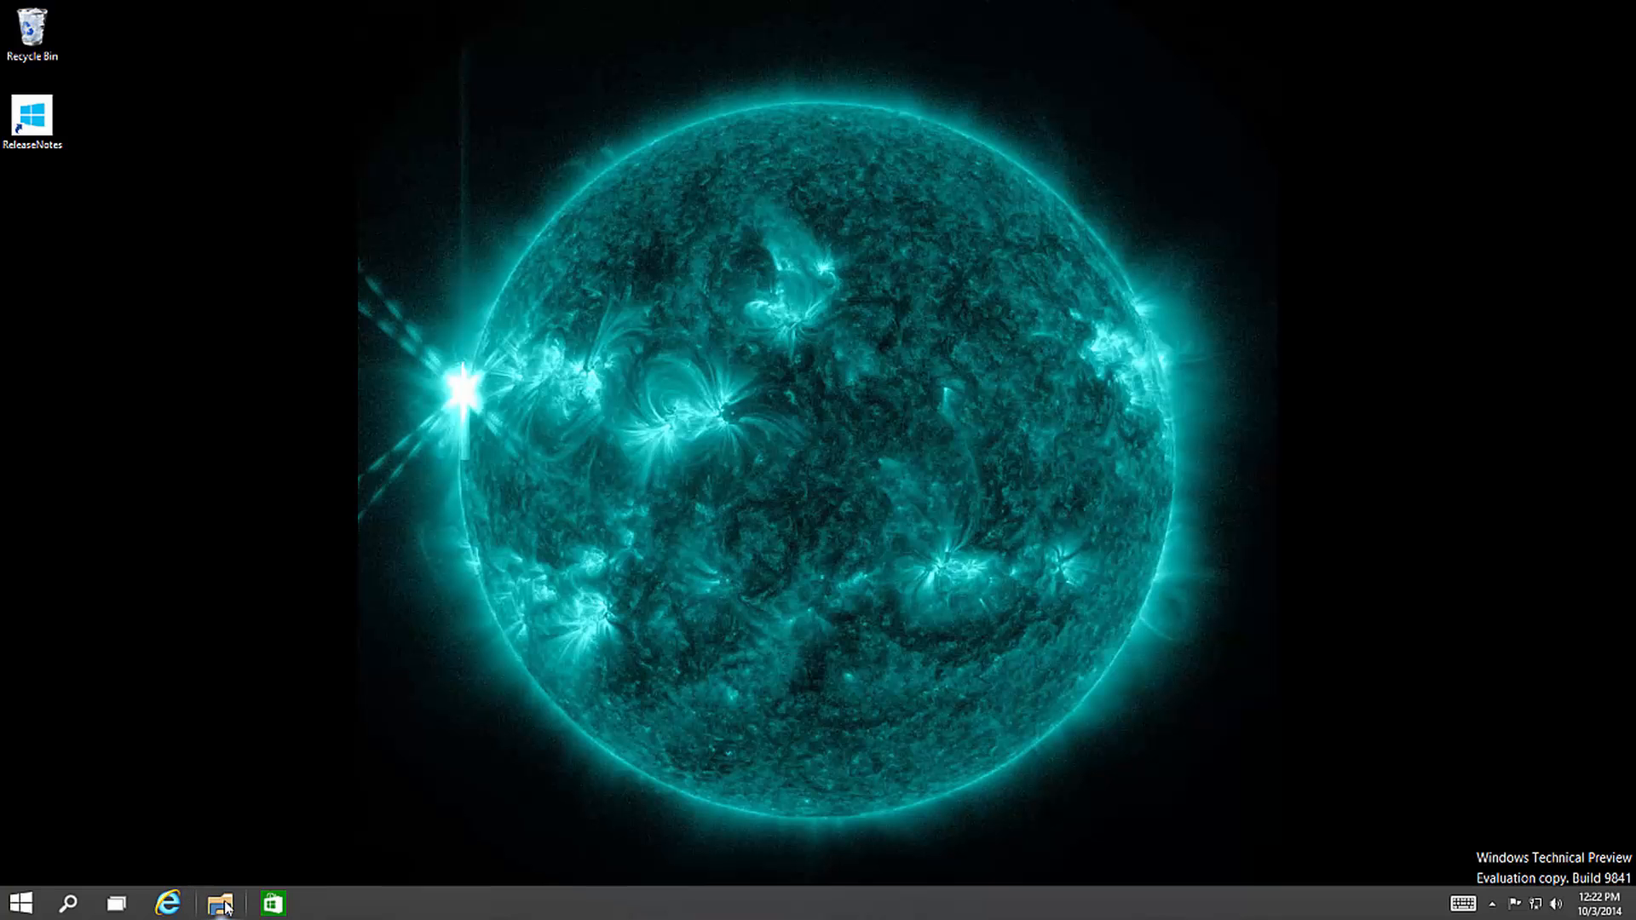
# Launch File Explorer, then add a second virtual desktop from Task View
pyautogui.click(220, 903)
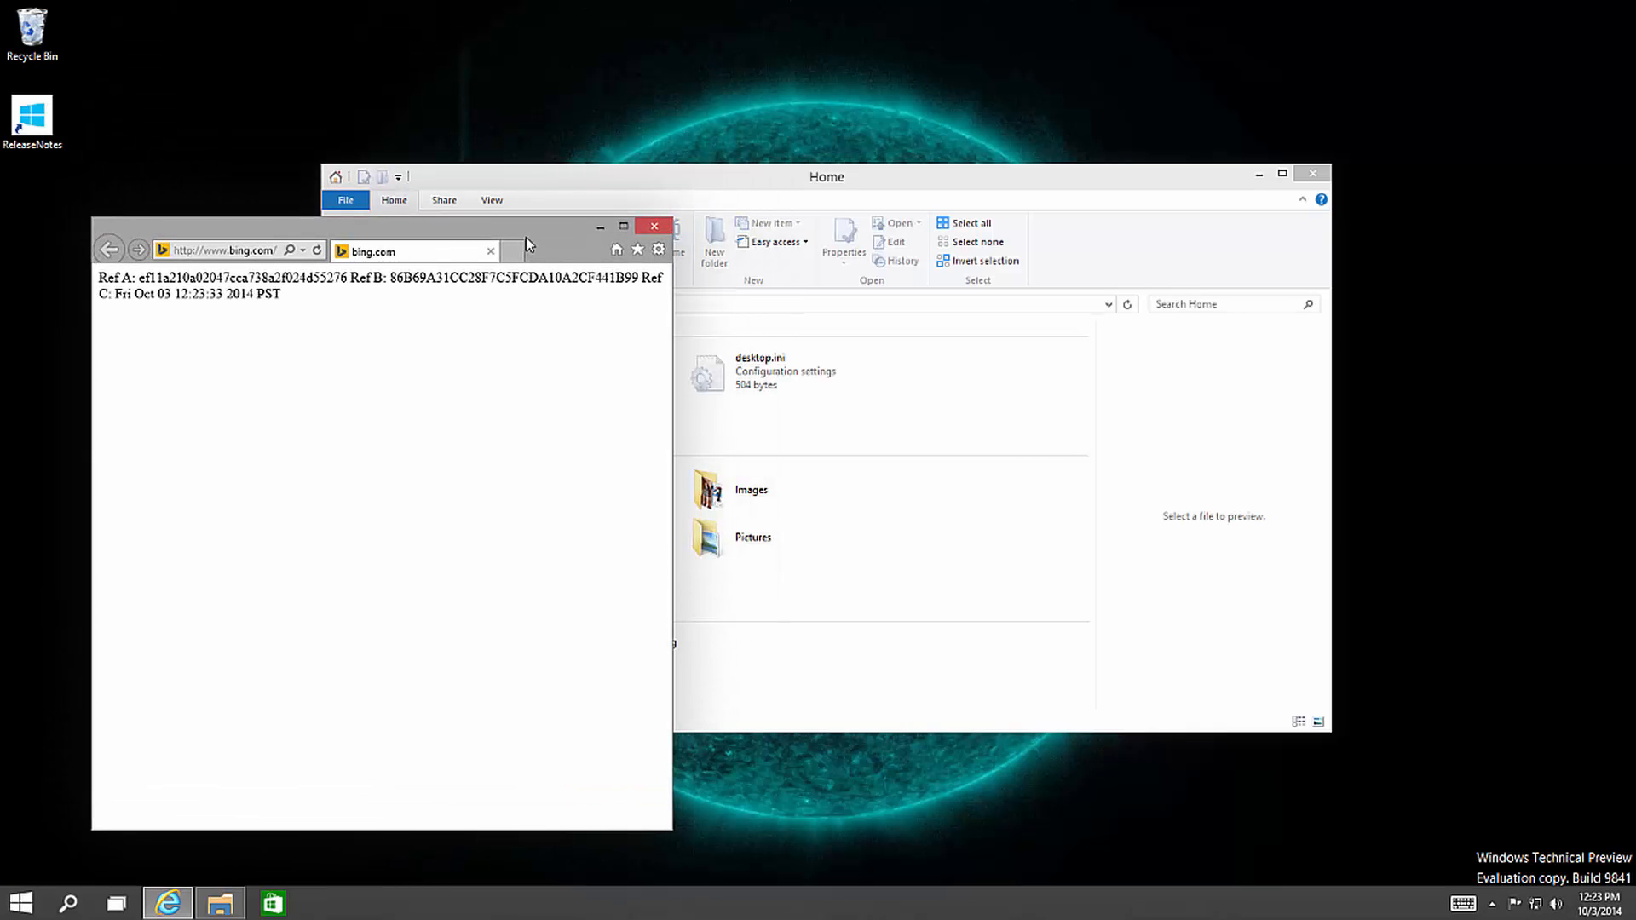
pyautogui.moveTo(525, 291)
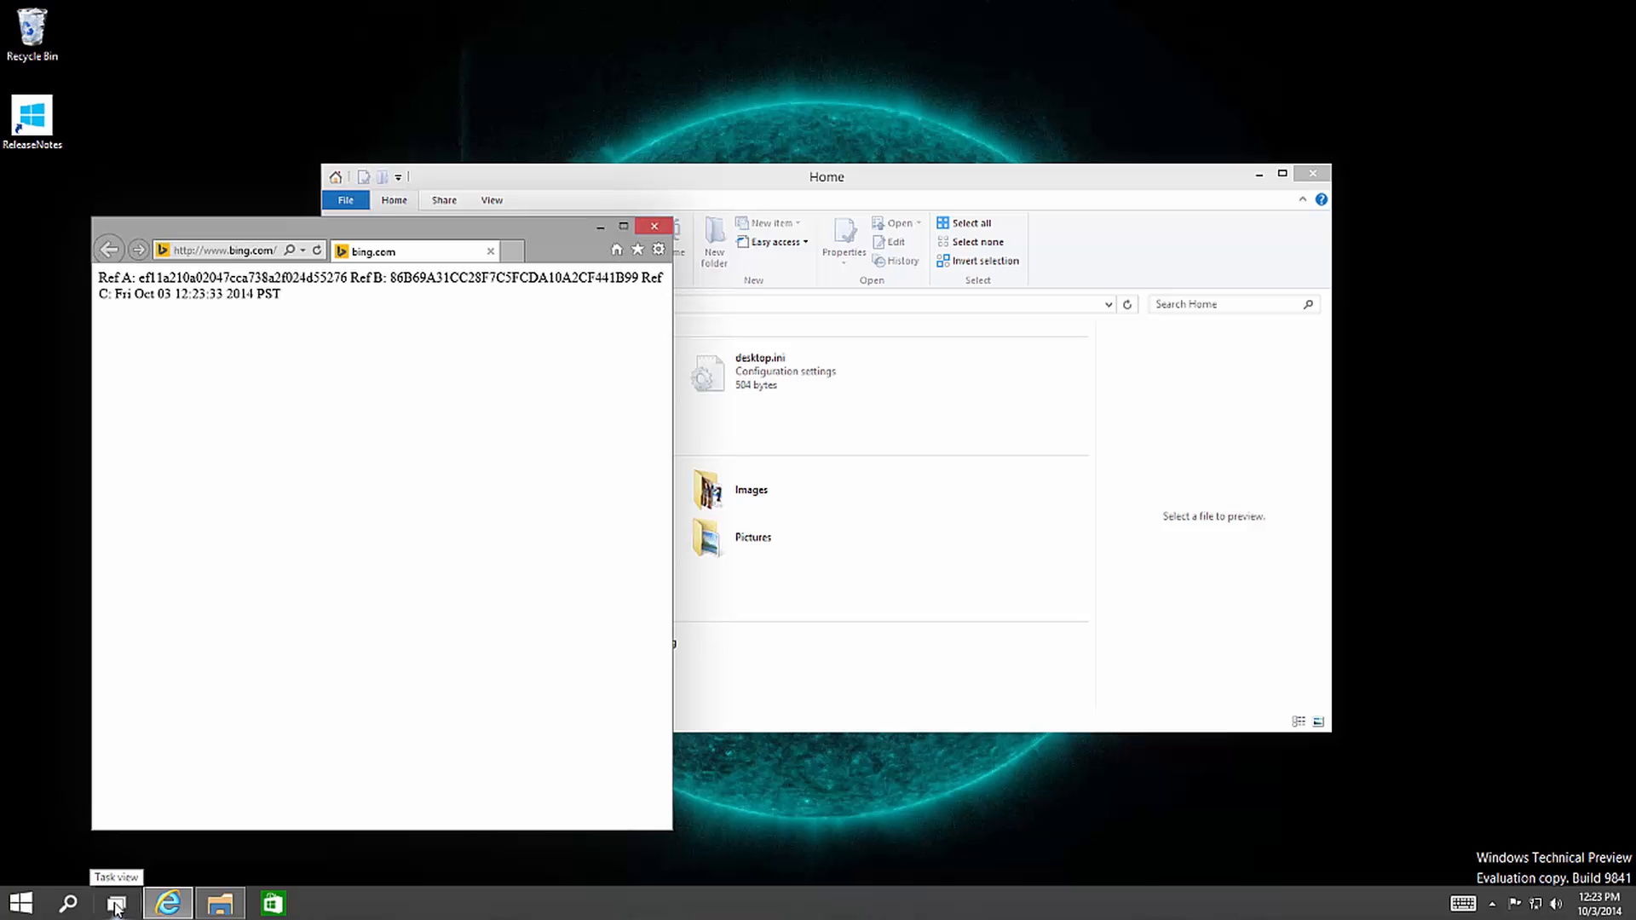
pyautogui.click(116, 903)
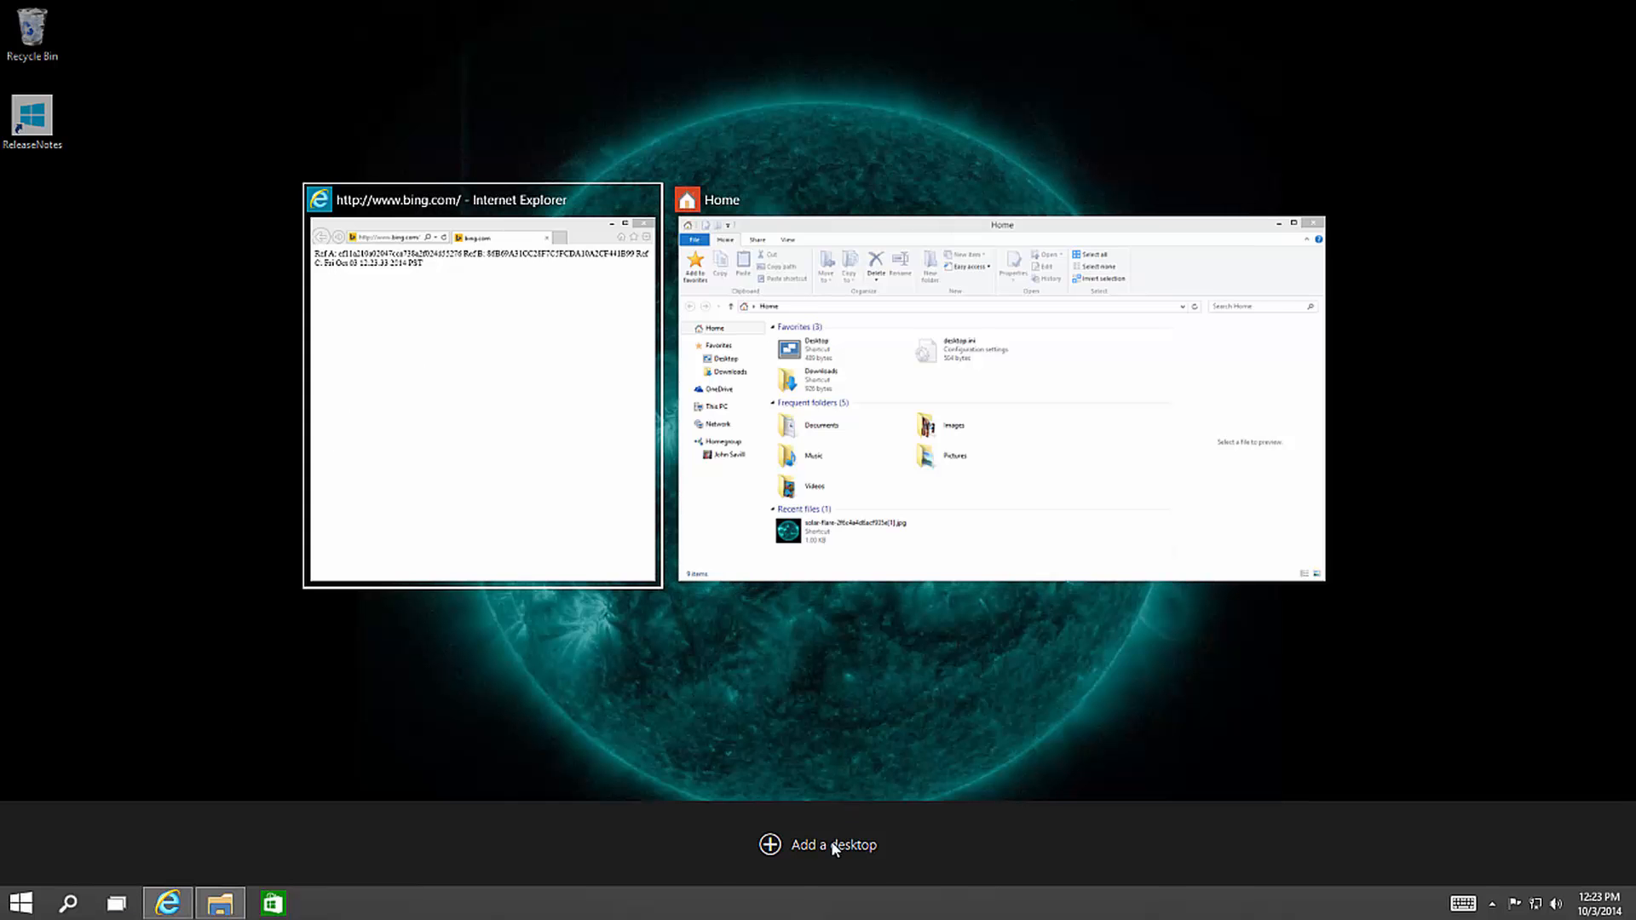
pyautogui.click(818, 844)
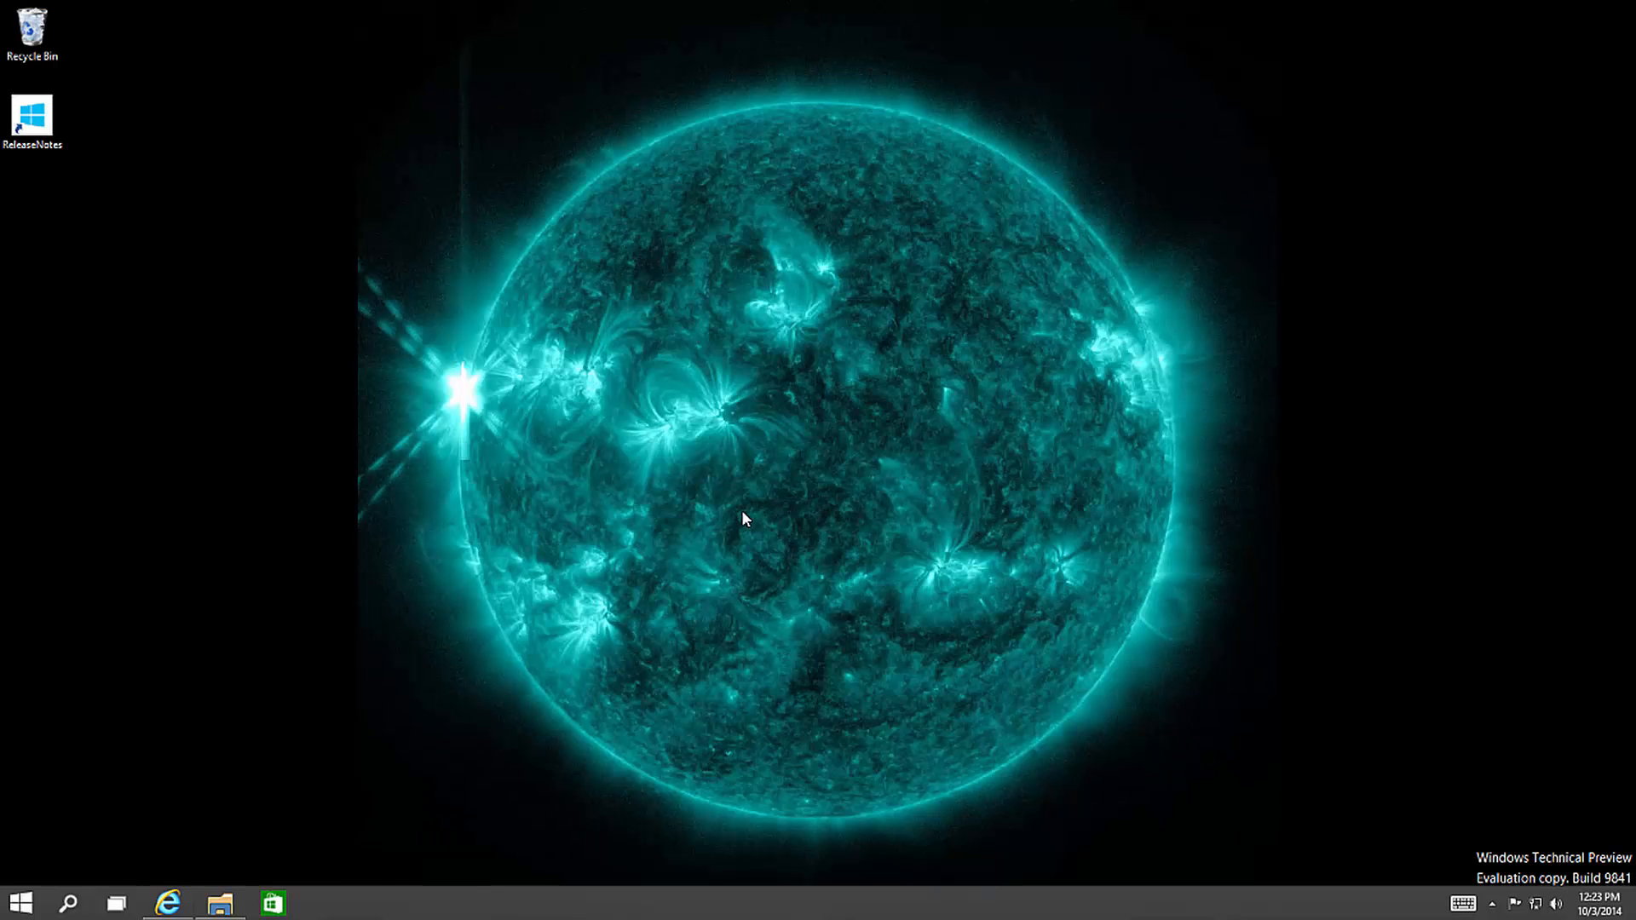
# Run 'notepad' from the Run dialog and drag Calculator to sit right of Notepad
pyautogui.write('notepad')
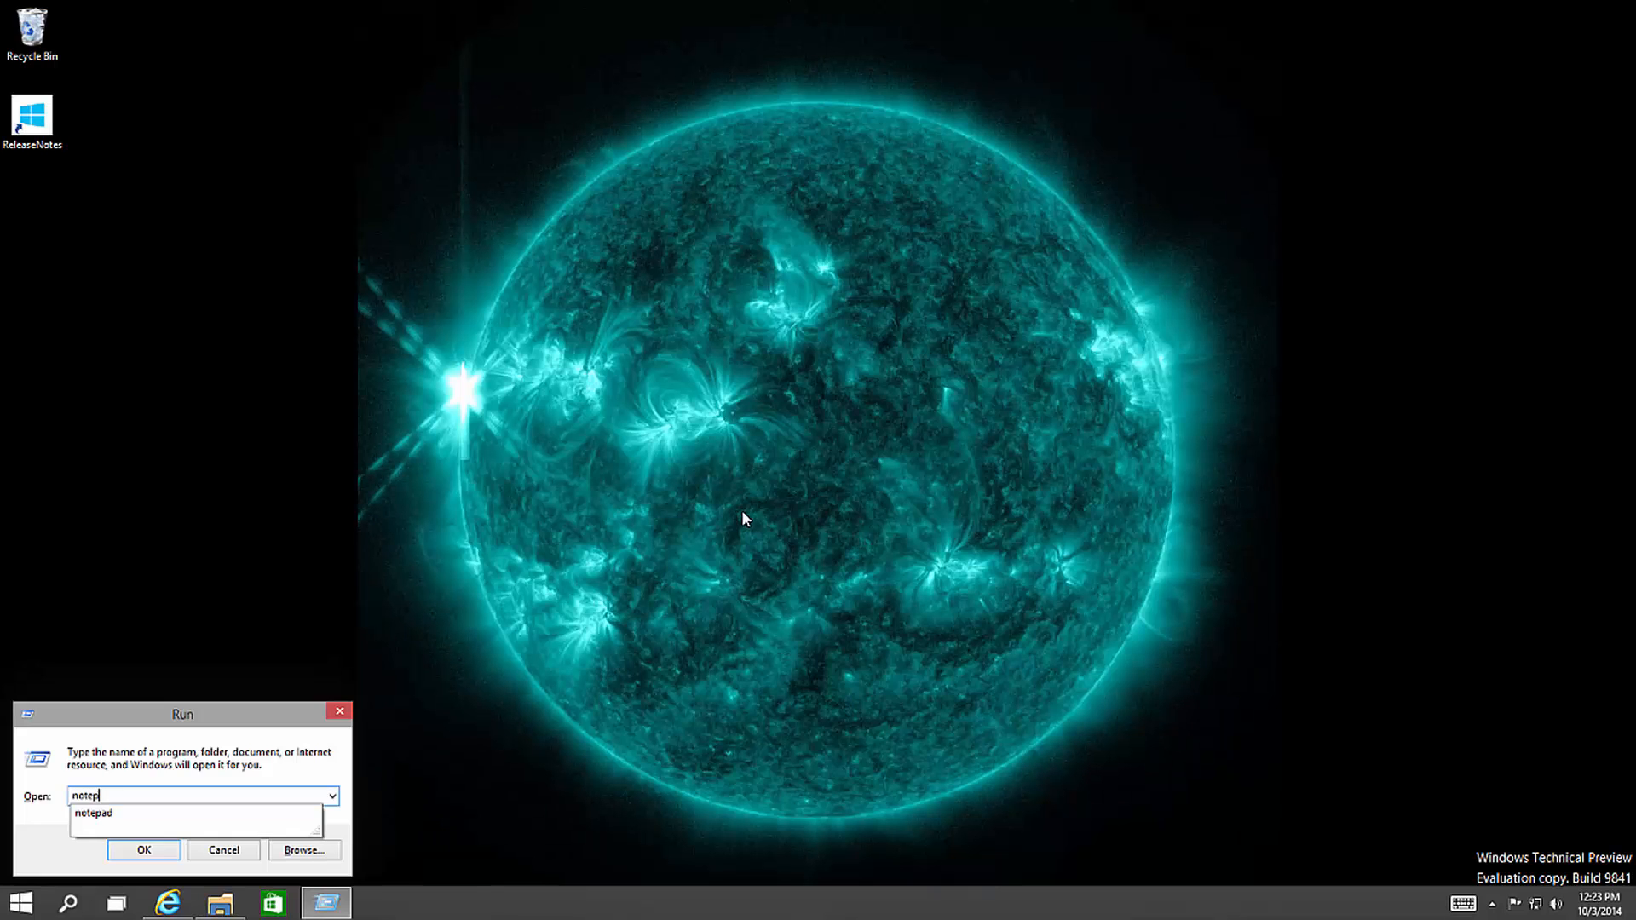
pyautogui.click(143, 849)
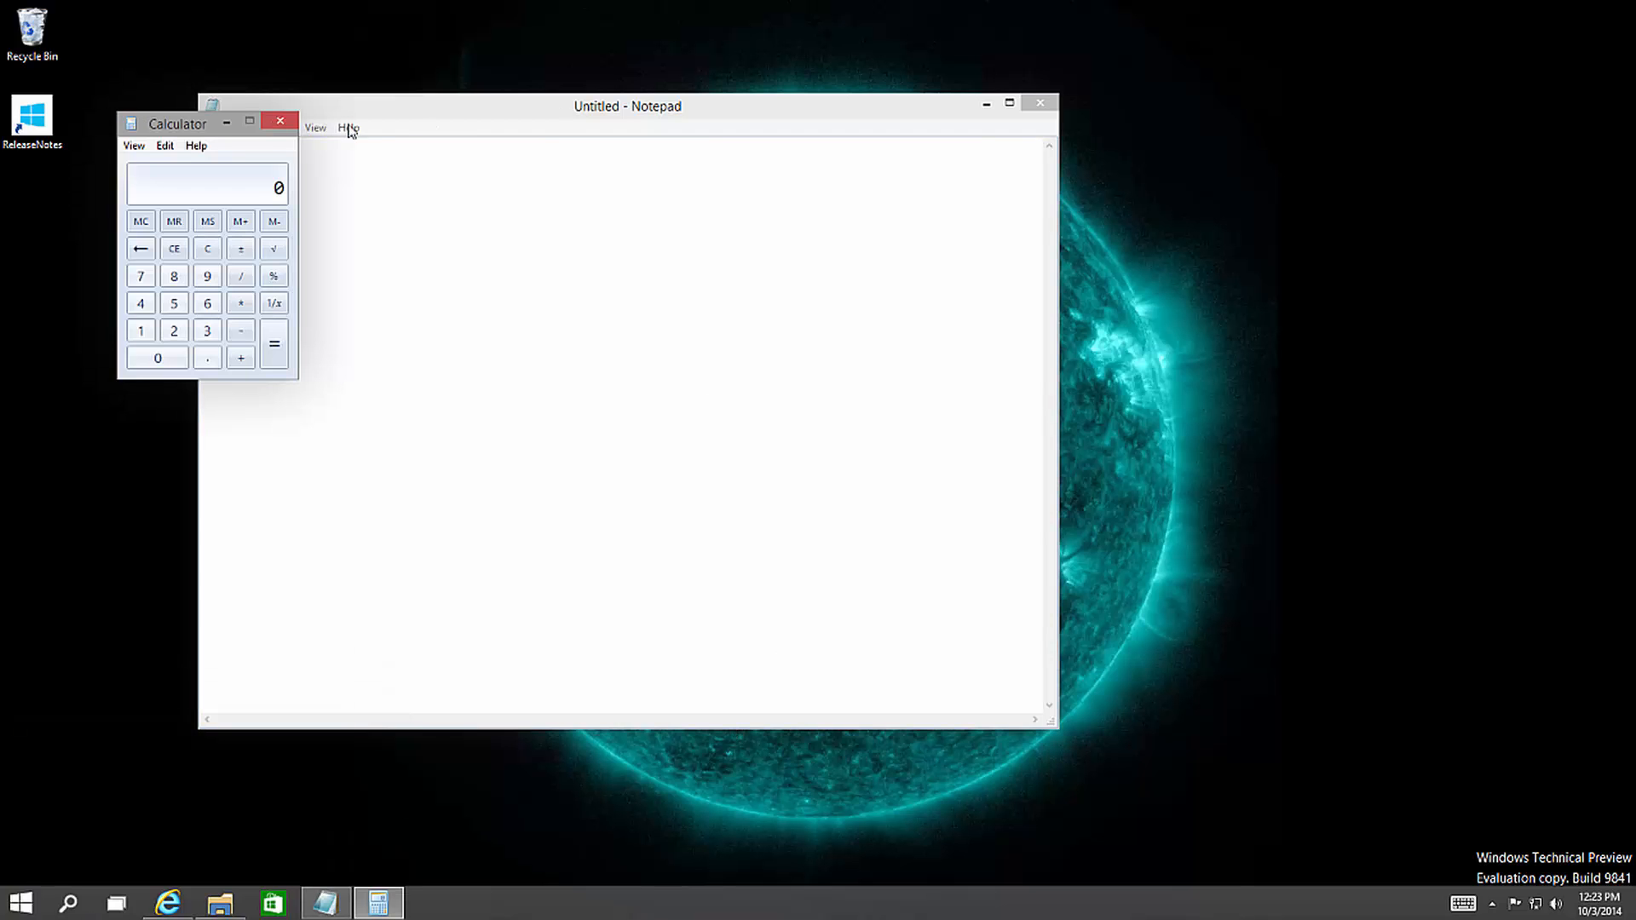
pyautogui.moveTo(177, 122); pyautogui.dragTo(1213, 322)
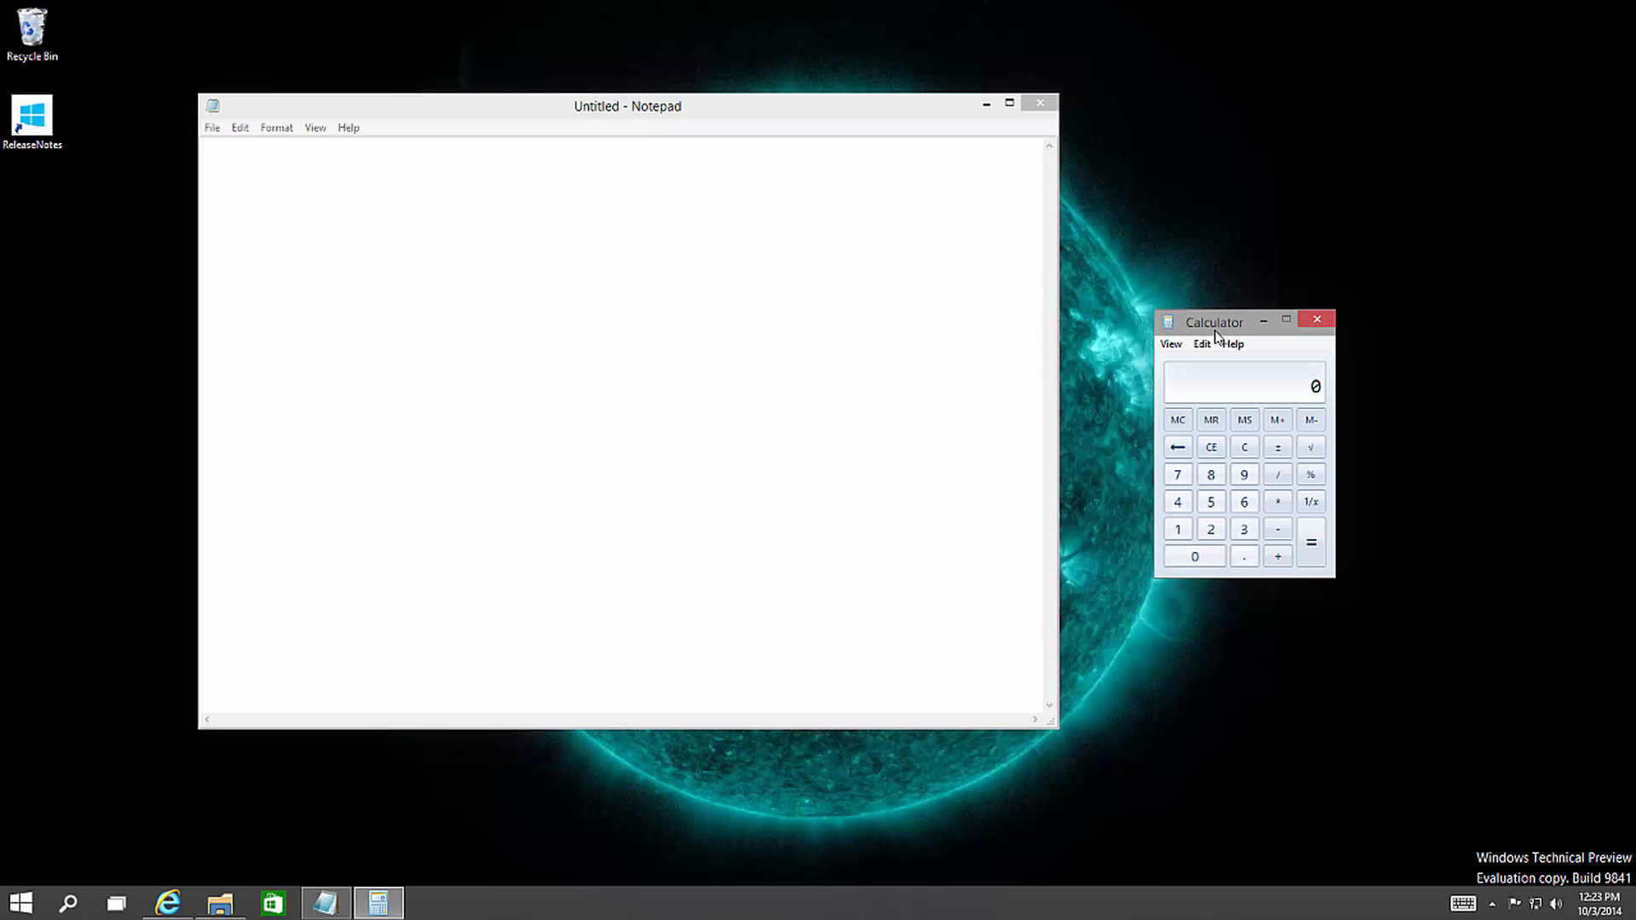
pyautogui.moveTo(1209, 338)
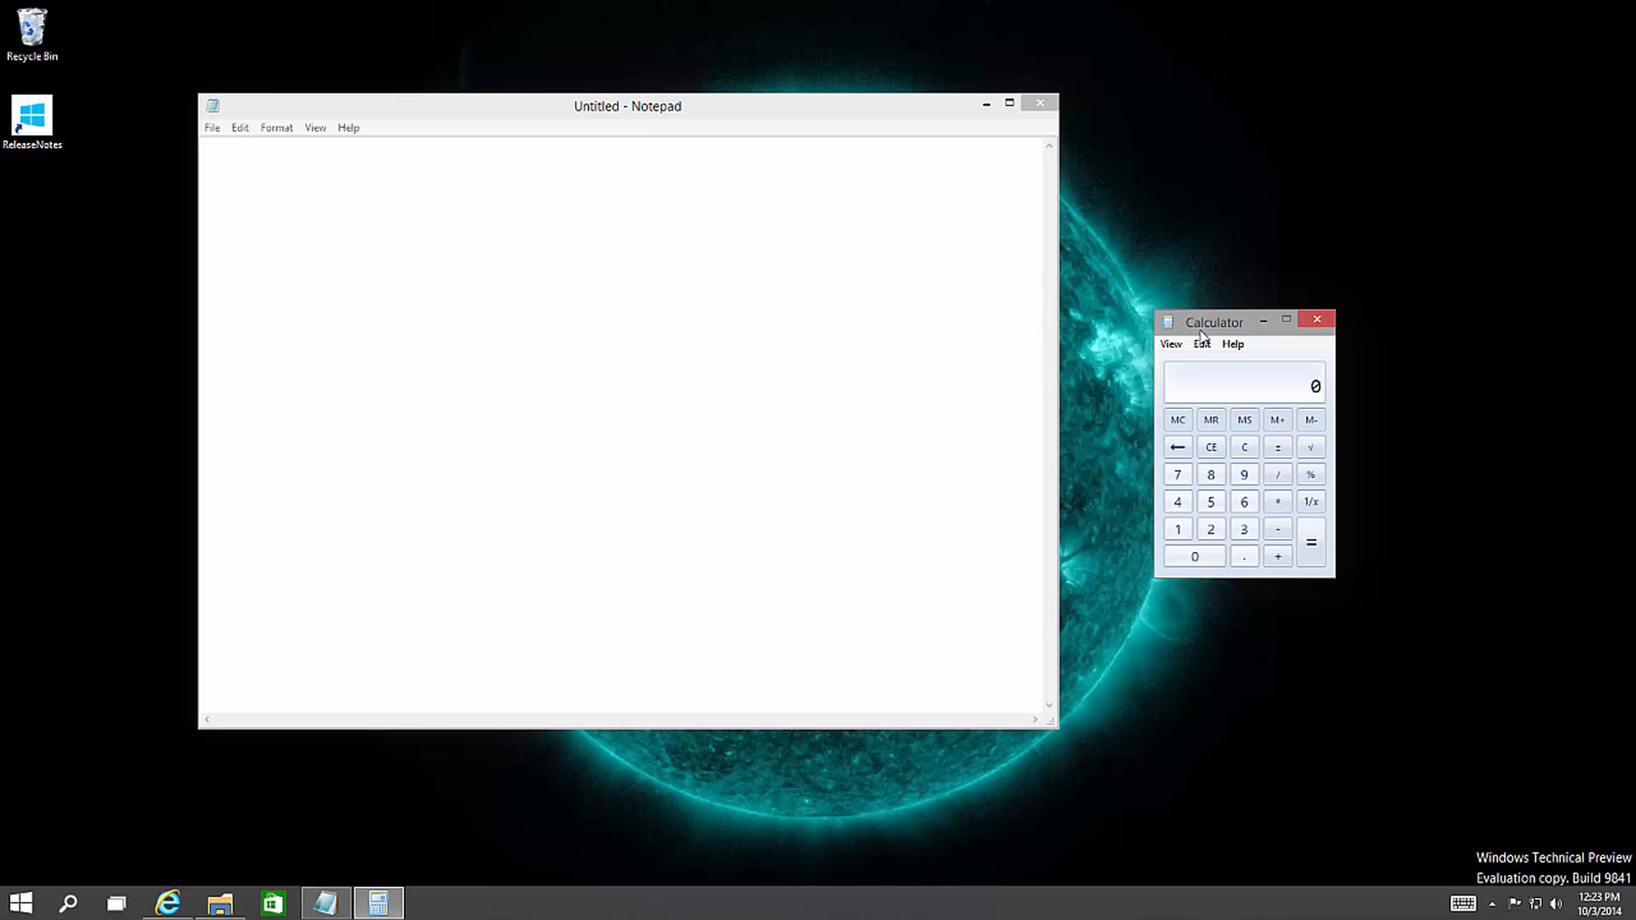
pyautogui.click(116, 904)
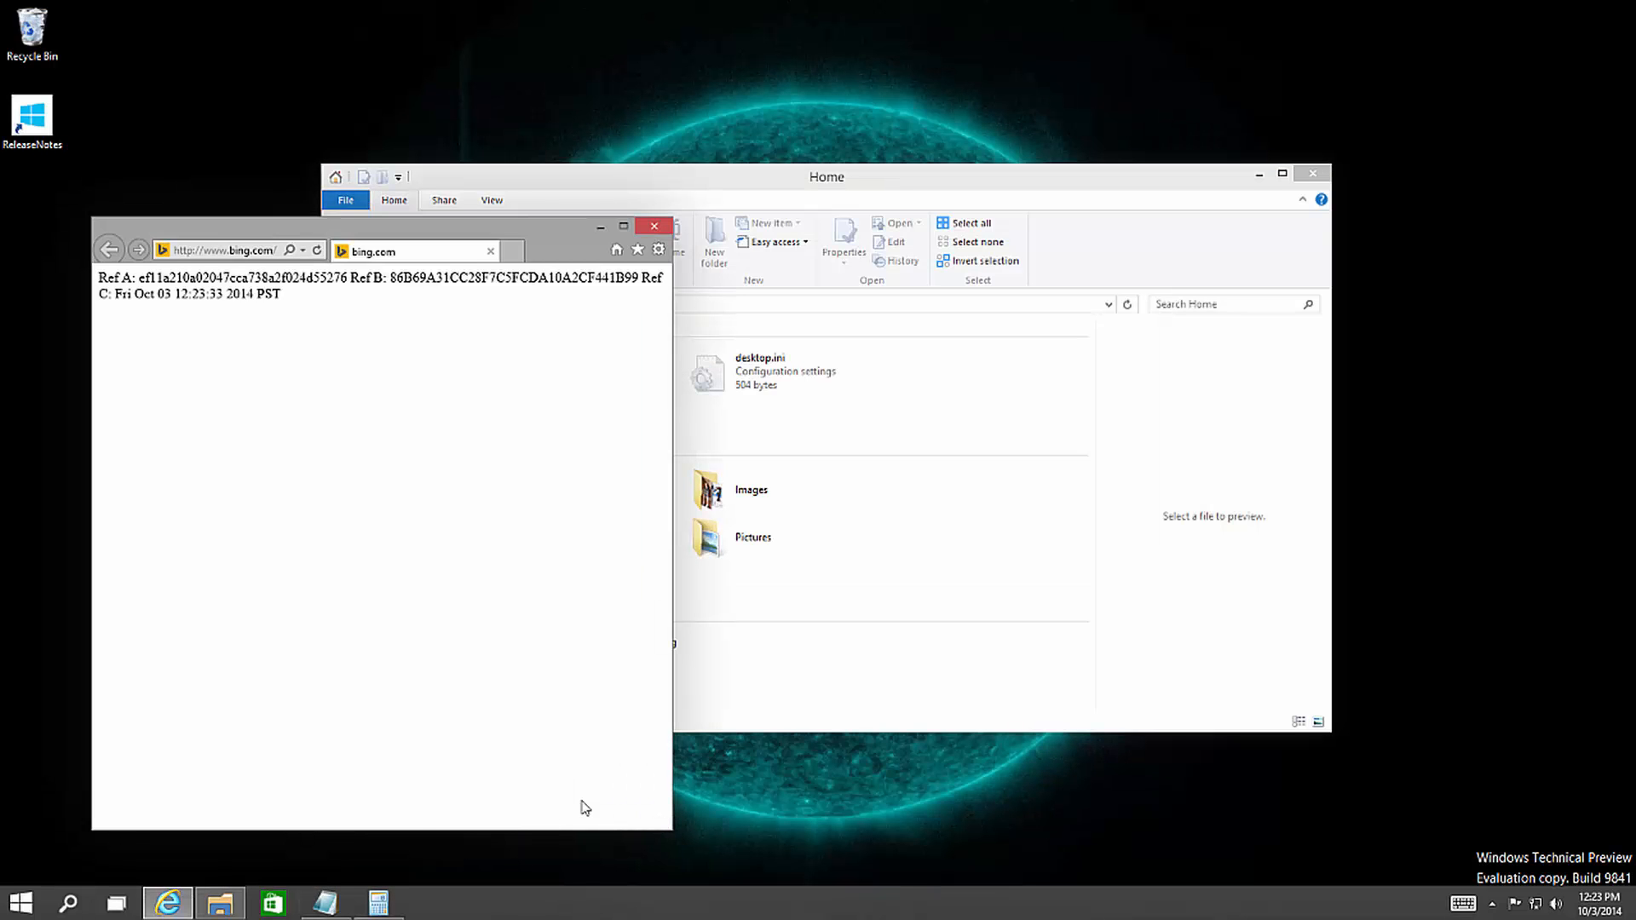
pyautogui.click(117, 903)
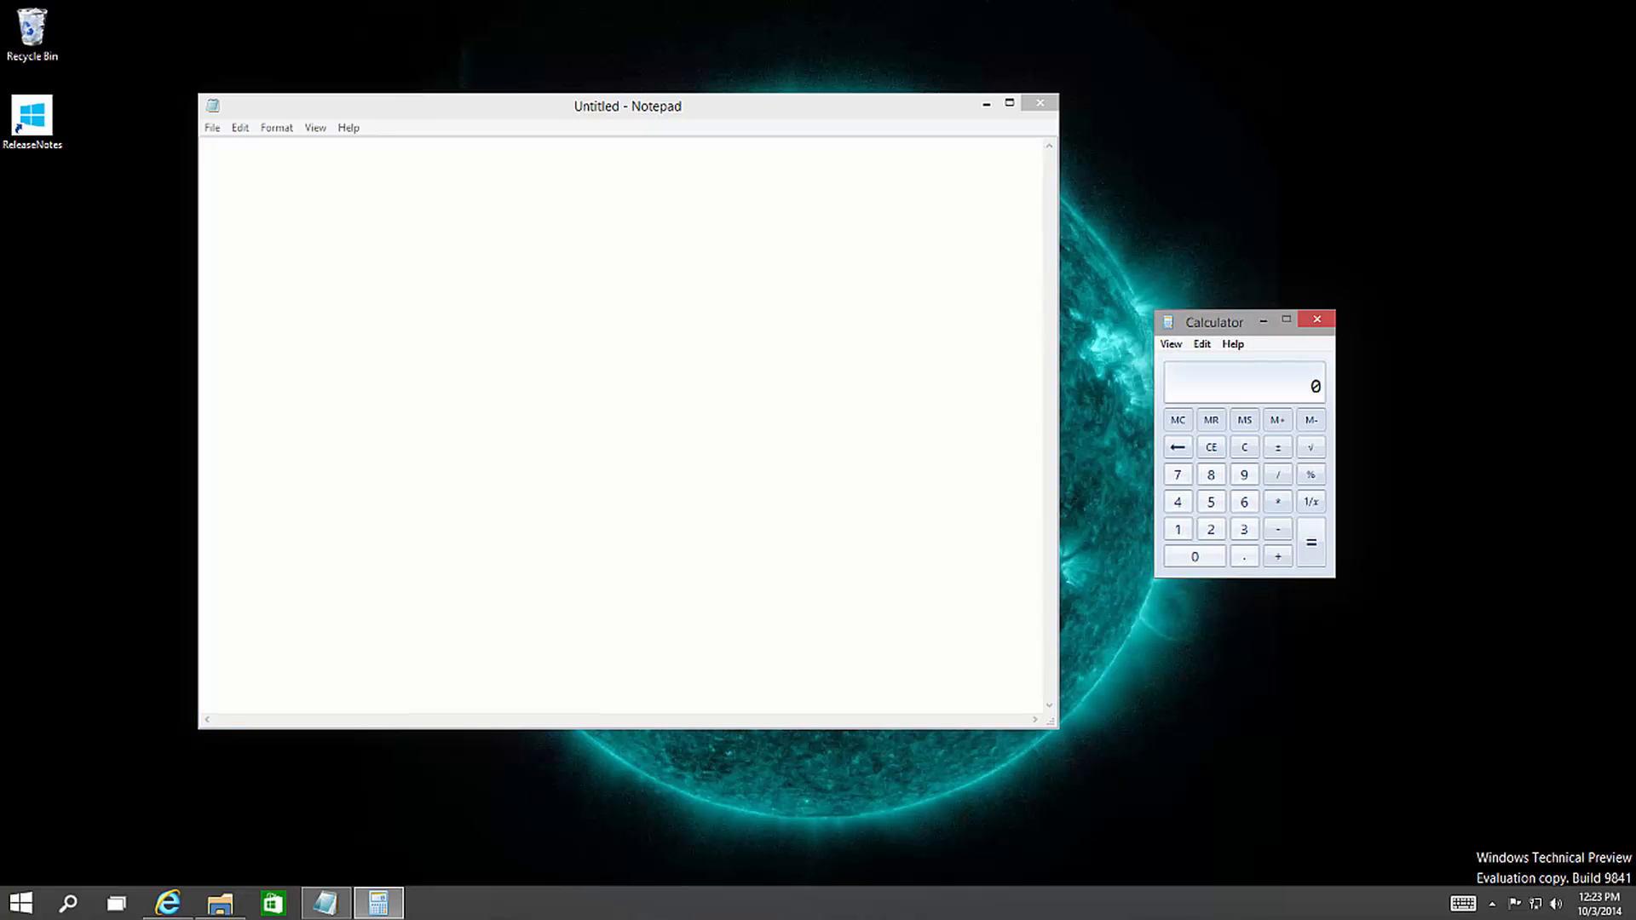
pyautogui.moveTo(218, 901)
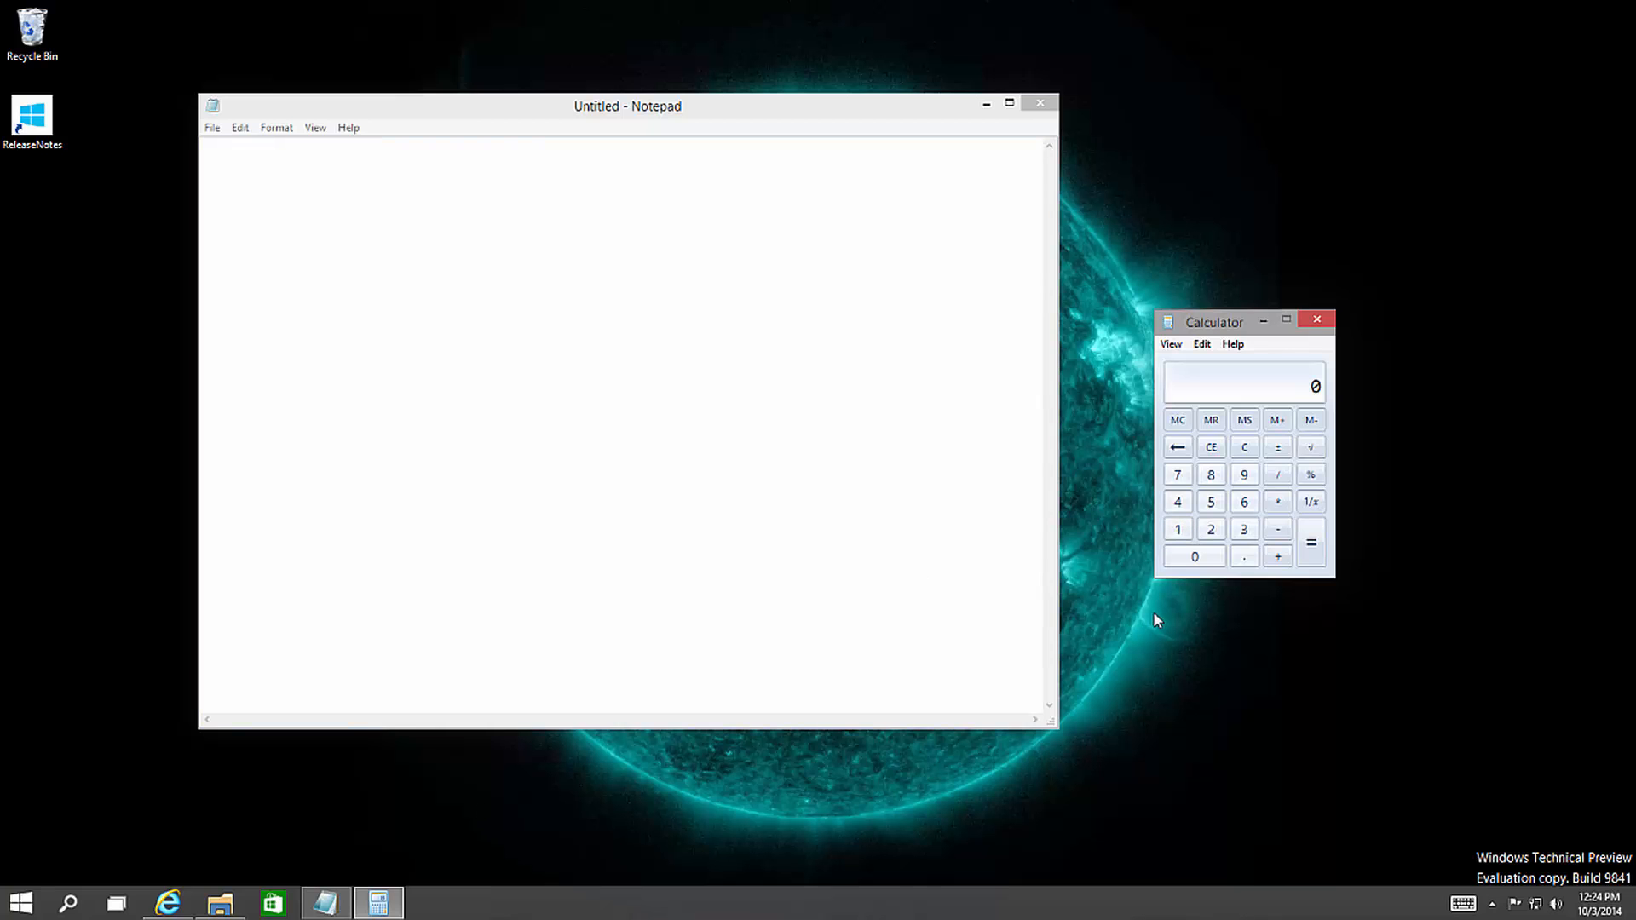
pyautogui.moveTo(114, 903)
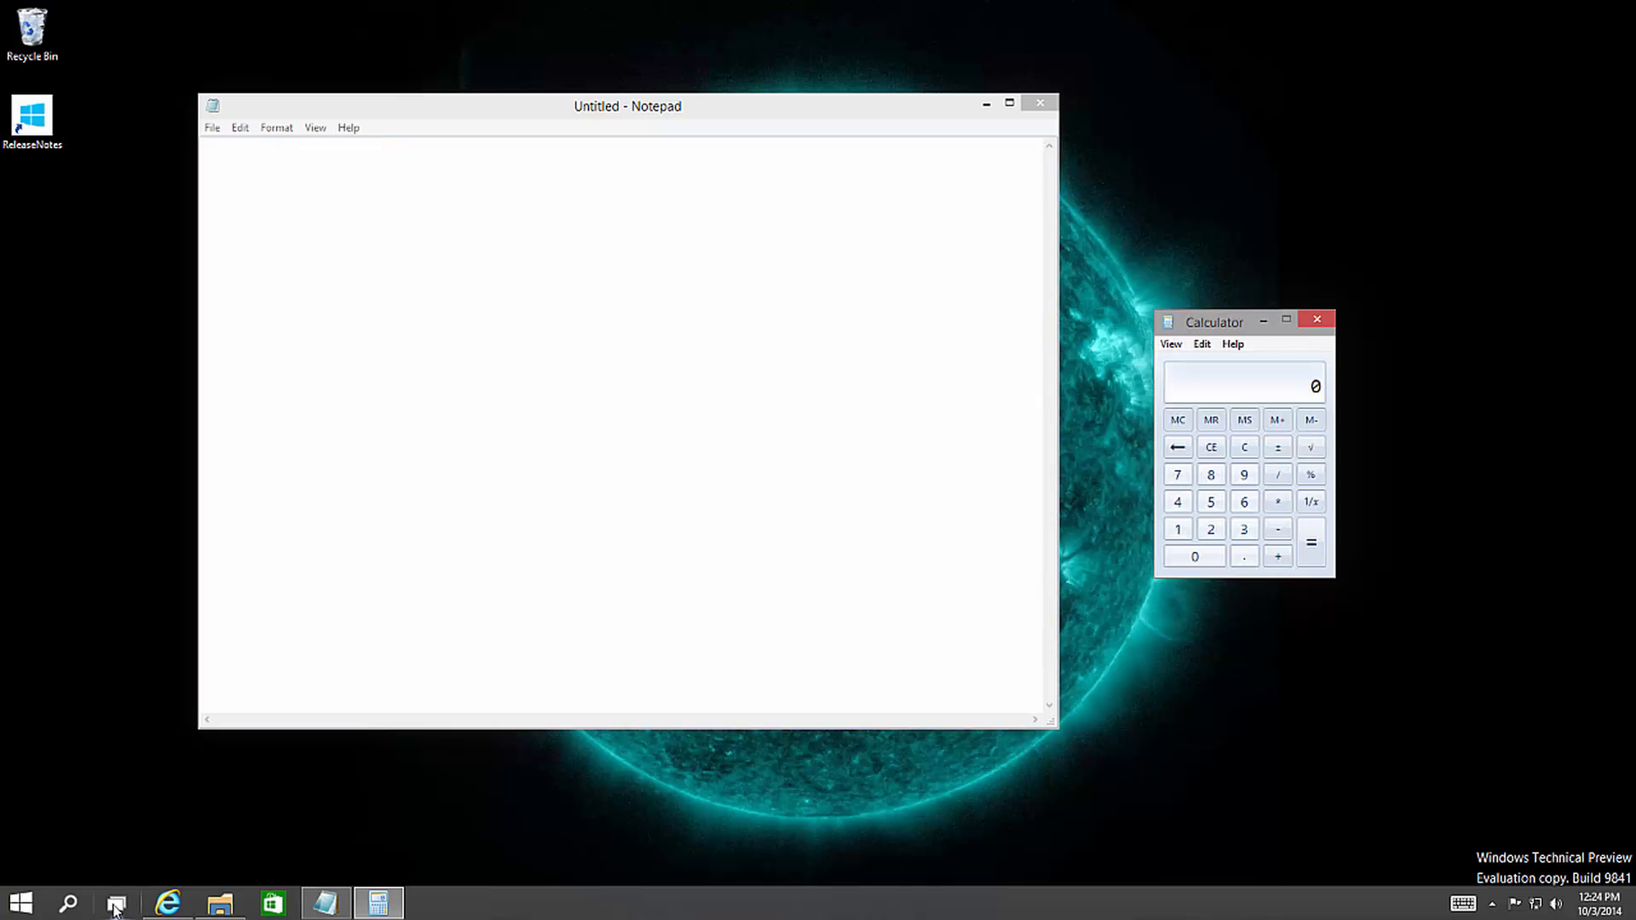
# Send Calculator from Task View to Desktop 1 and switch over to that desktop
pyautogui.click(117, 903)
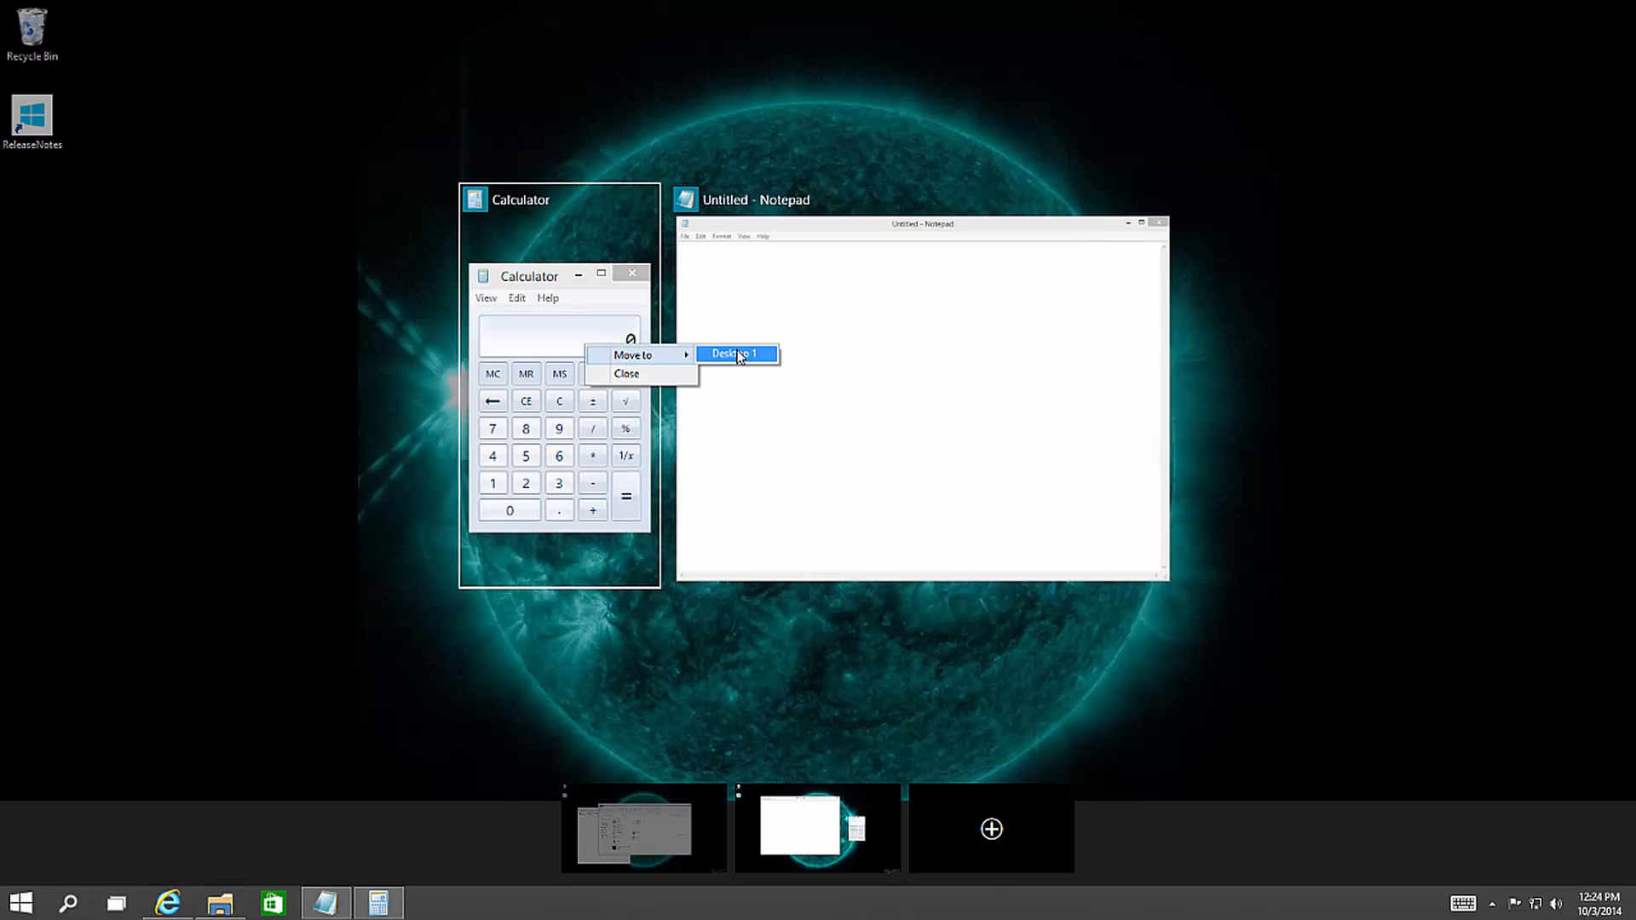
pyautogui.click(735, 354)
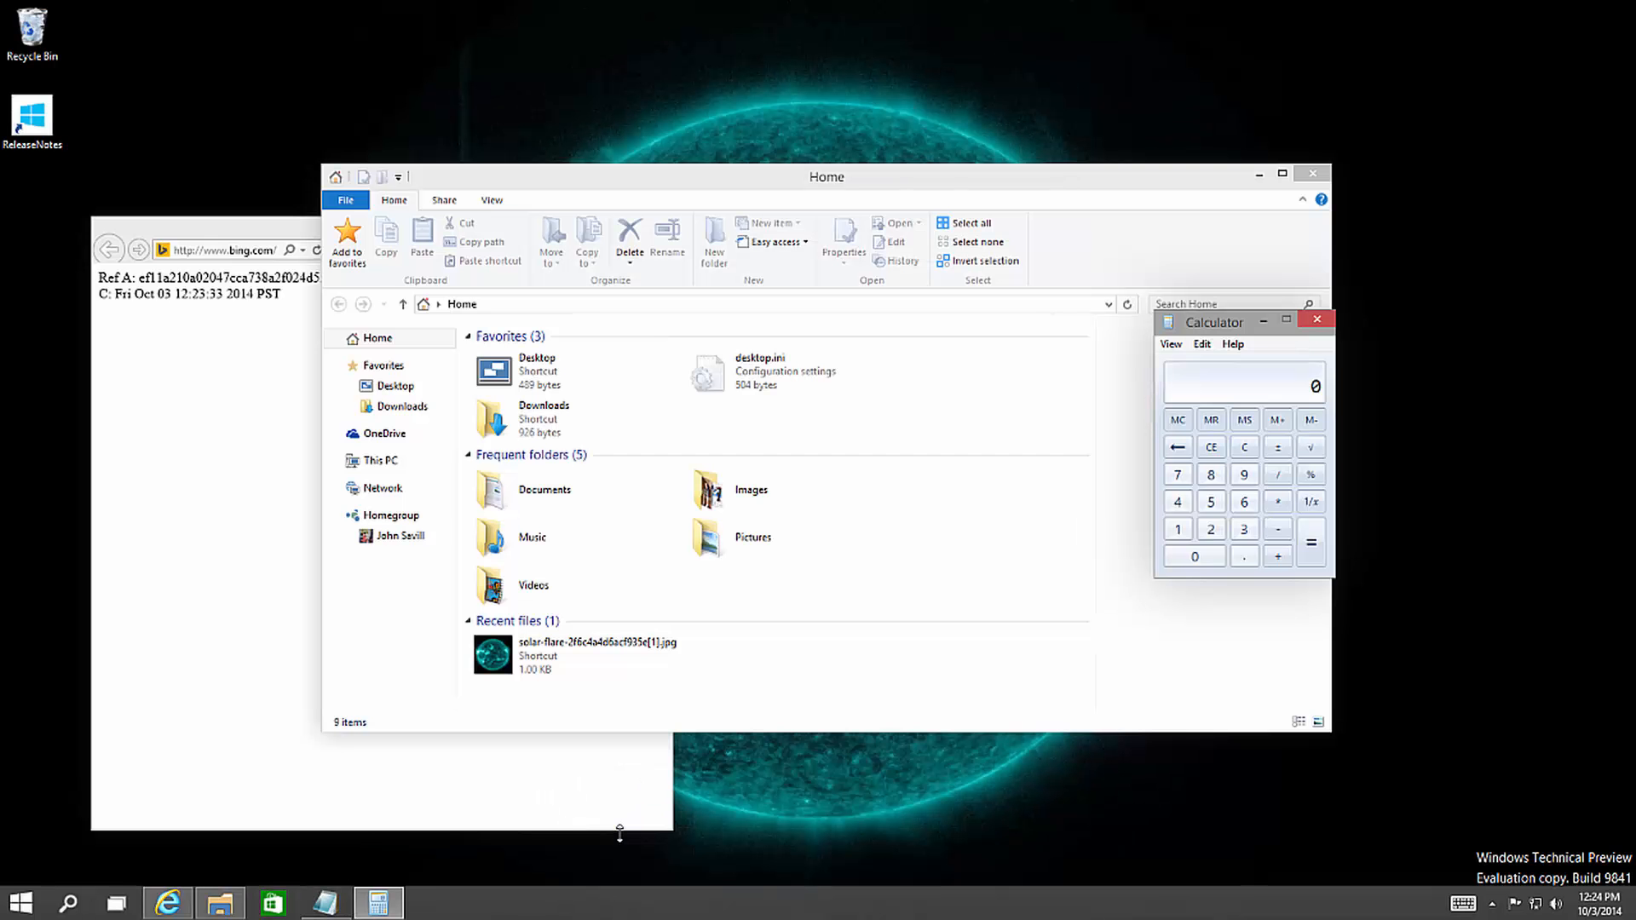
pyautogui.click(777, 370)
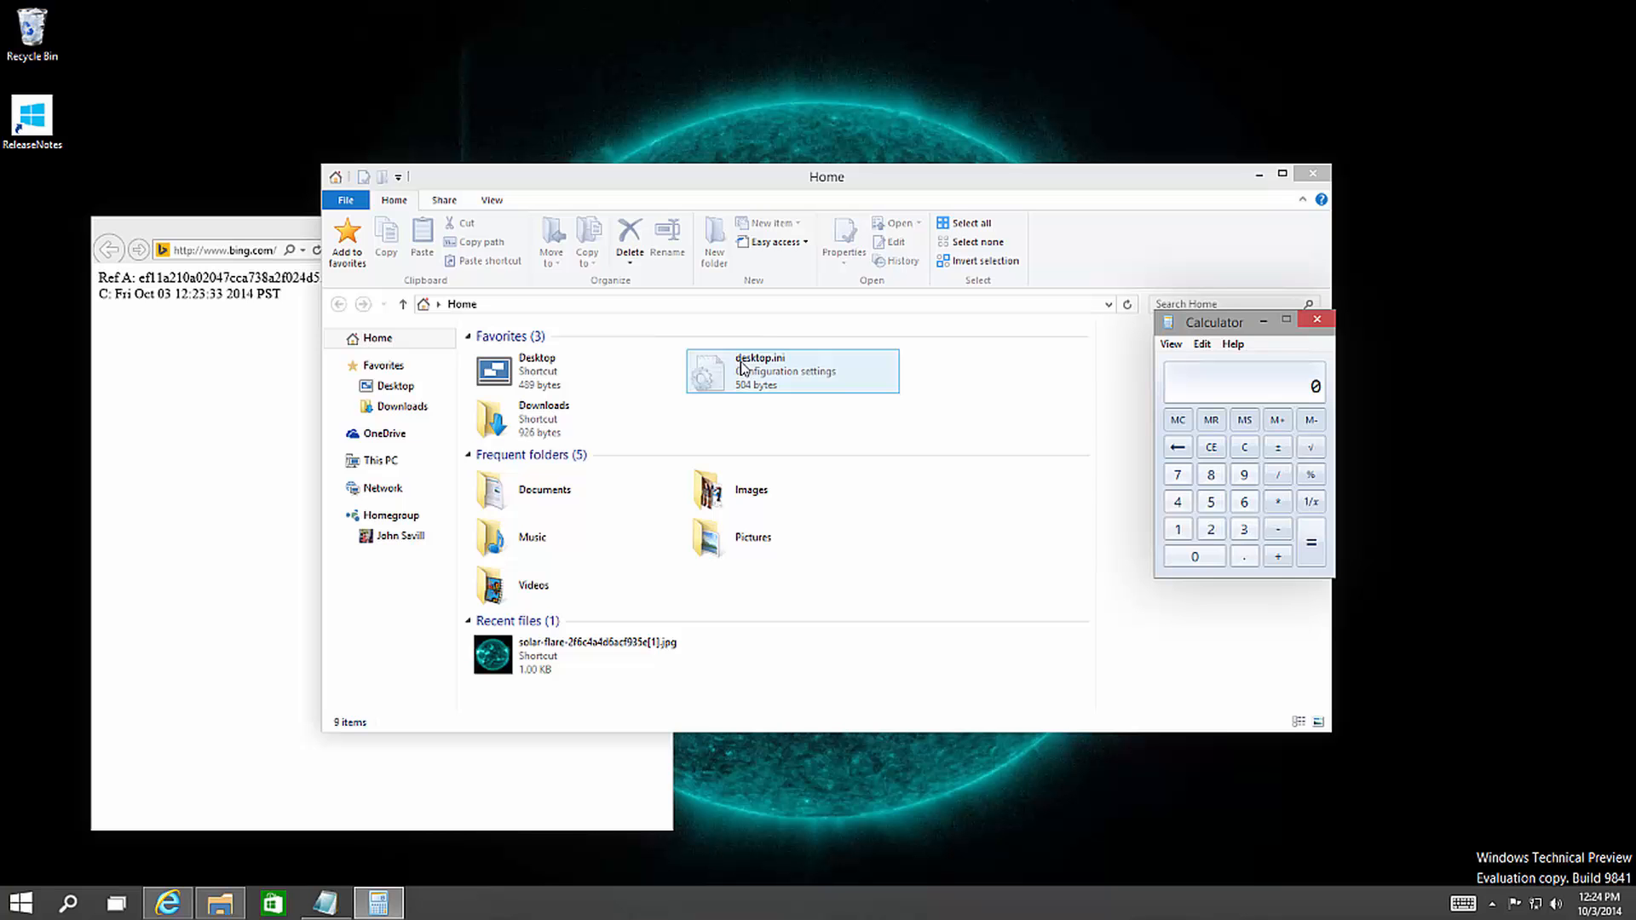
pyautogui.click(731, 322)
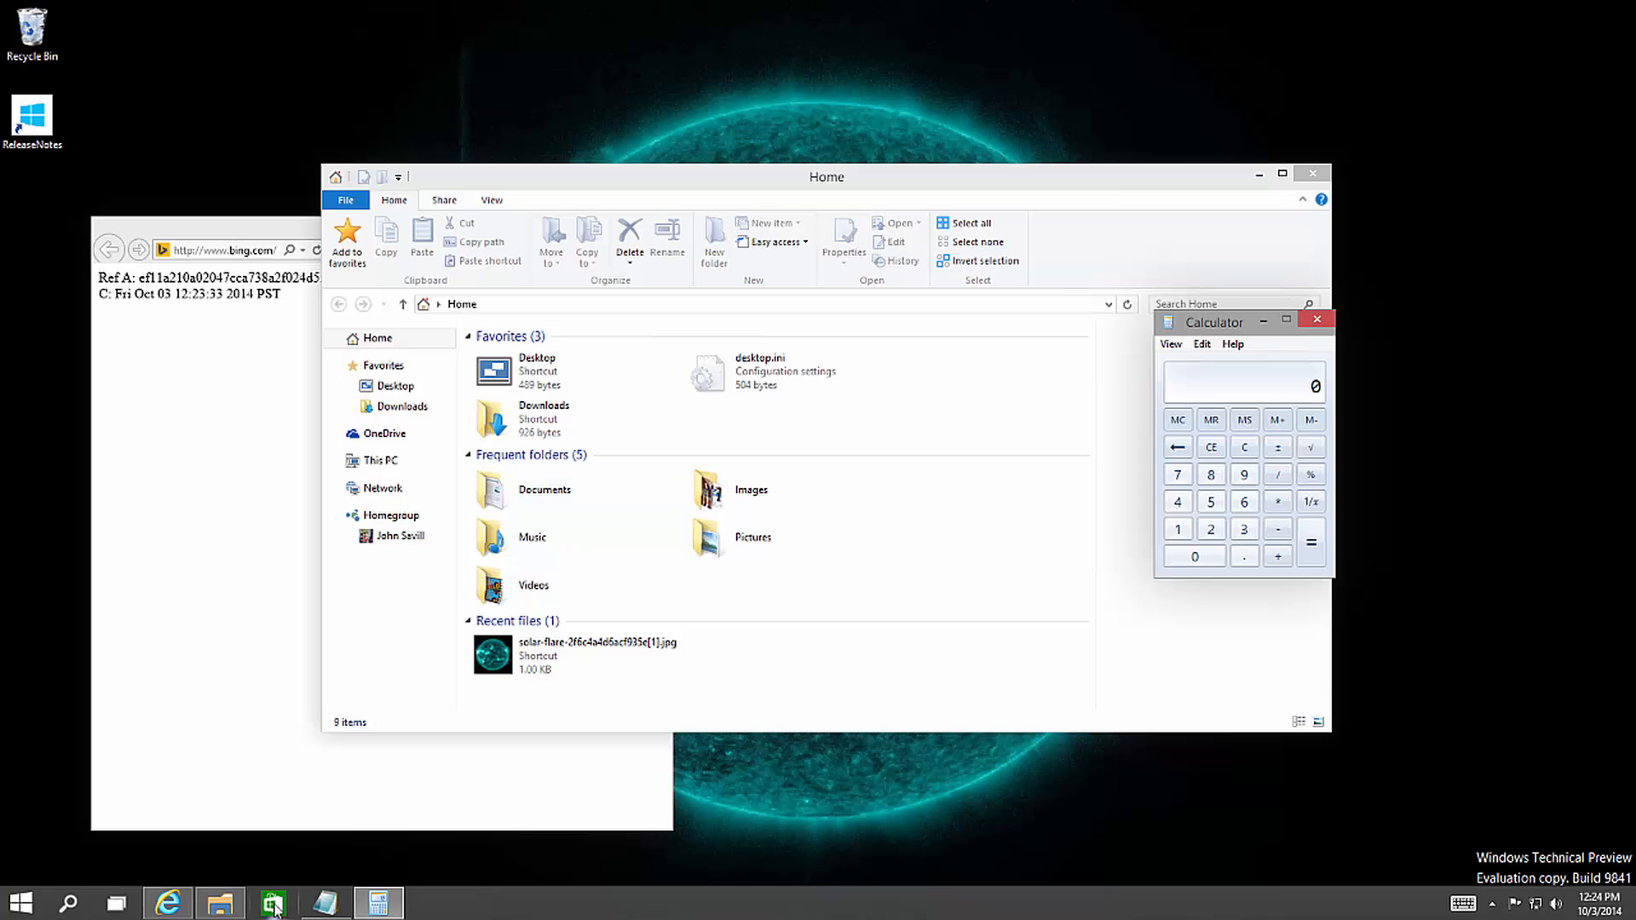
# Launch the Store, restore it from full screen to a window and browse its app commands menu
pyautogui.click(272, 903)
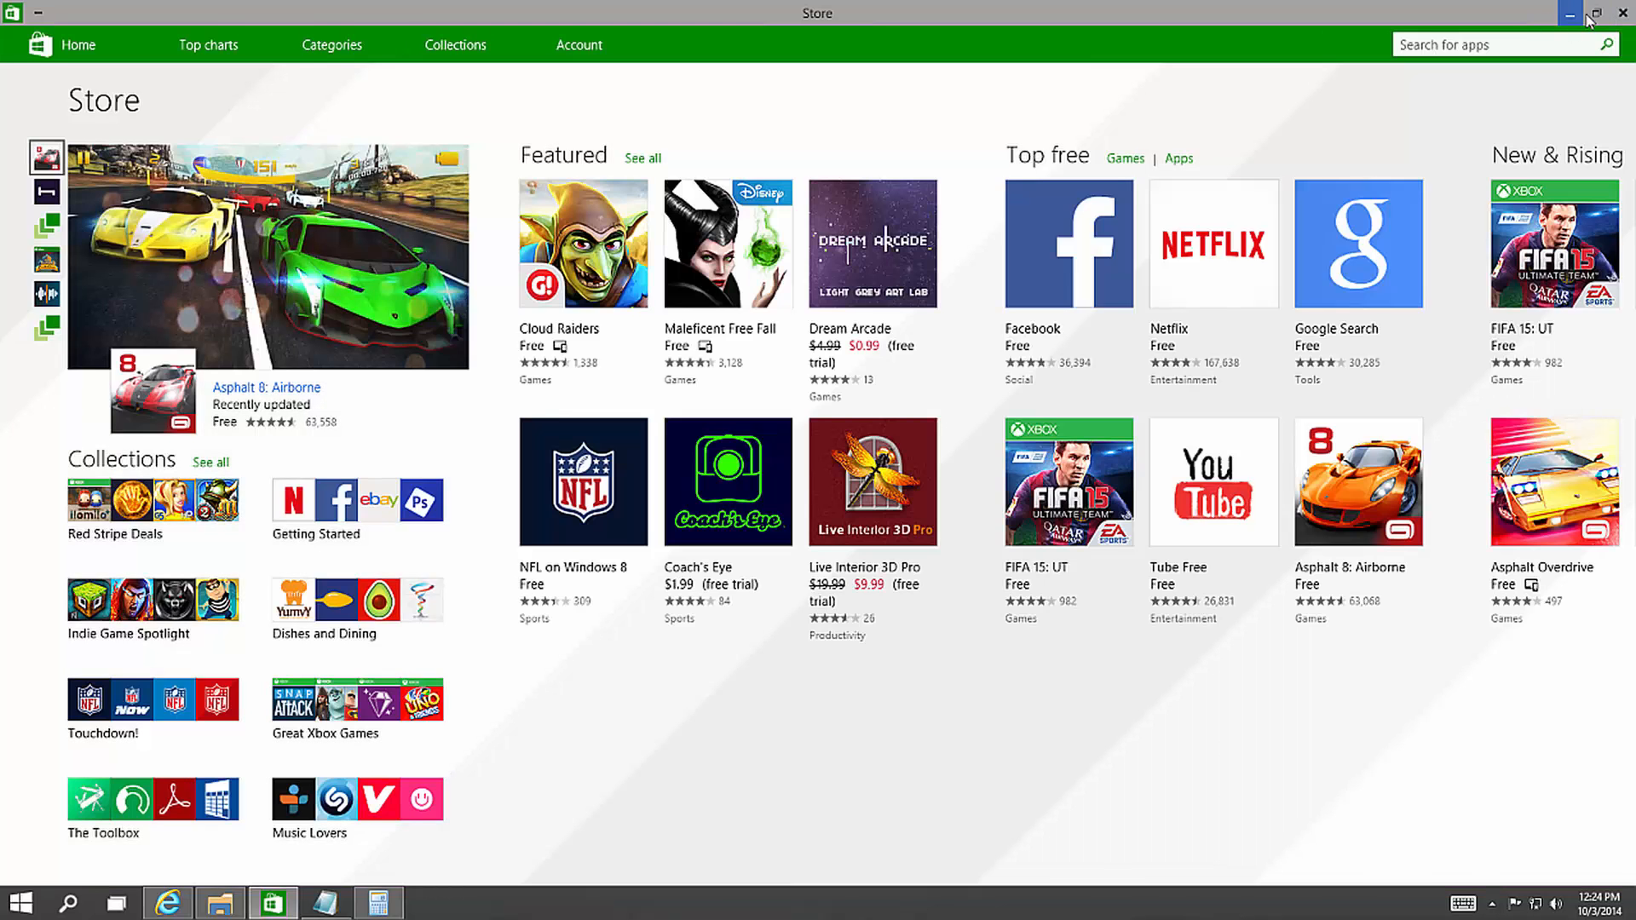
pyautogui.click(1597, 13)
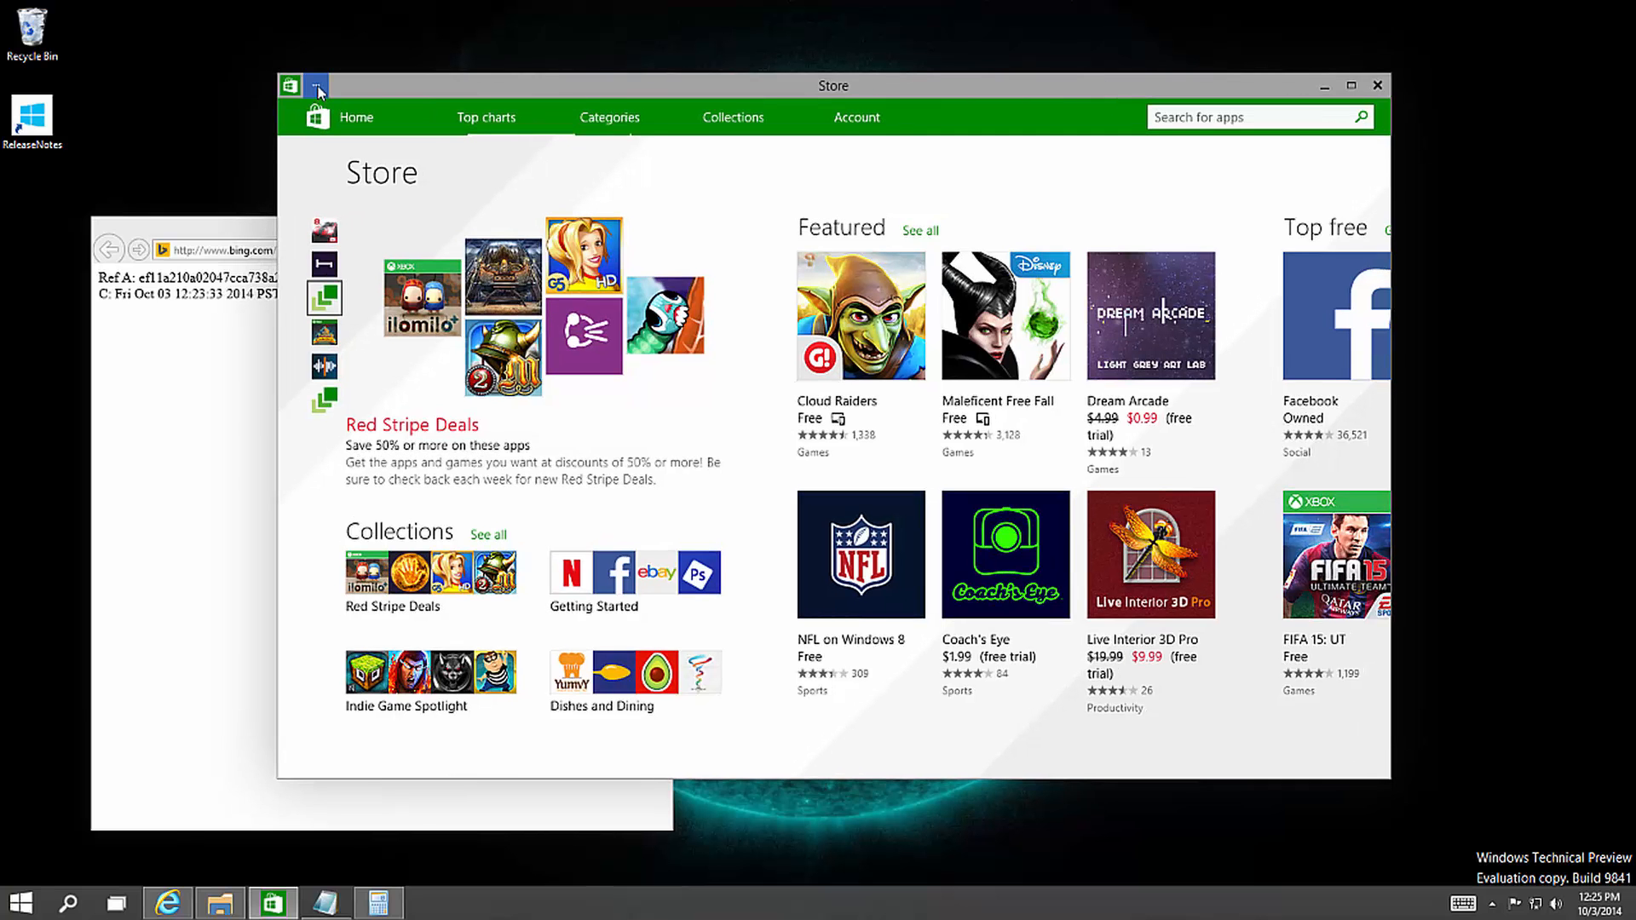
pyautogui.click(315, 85)
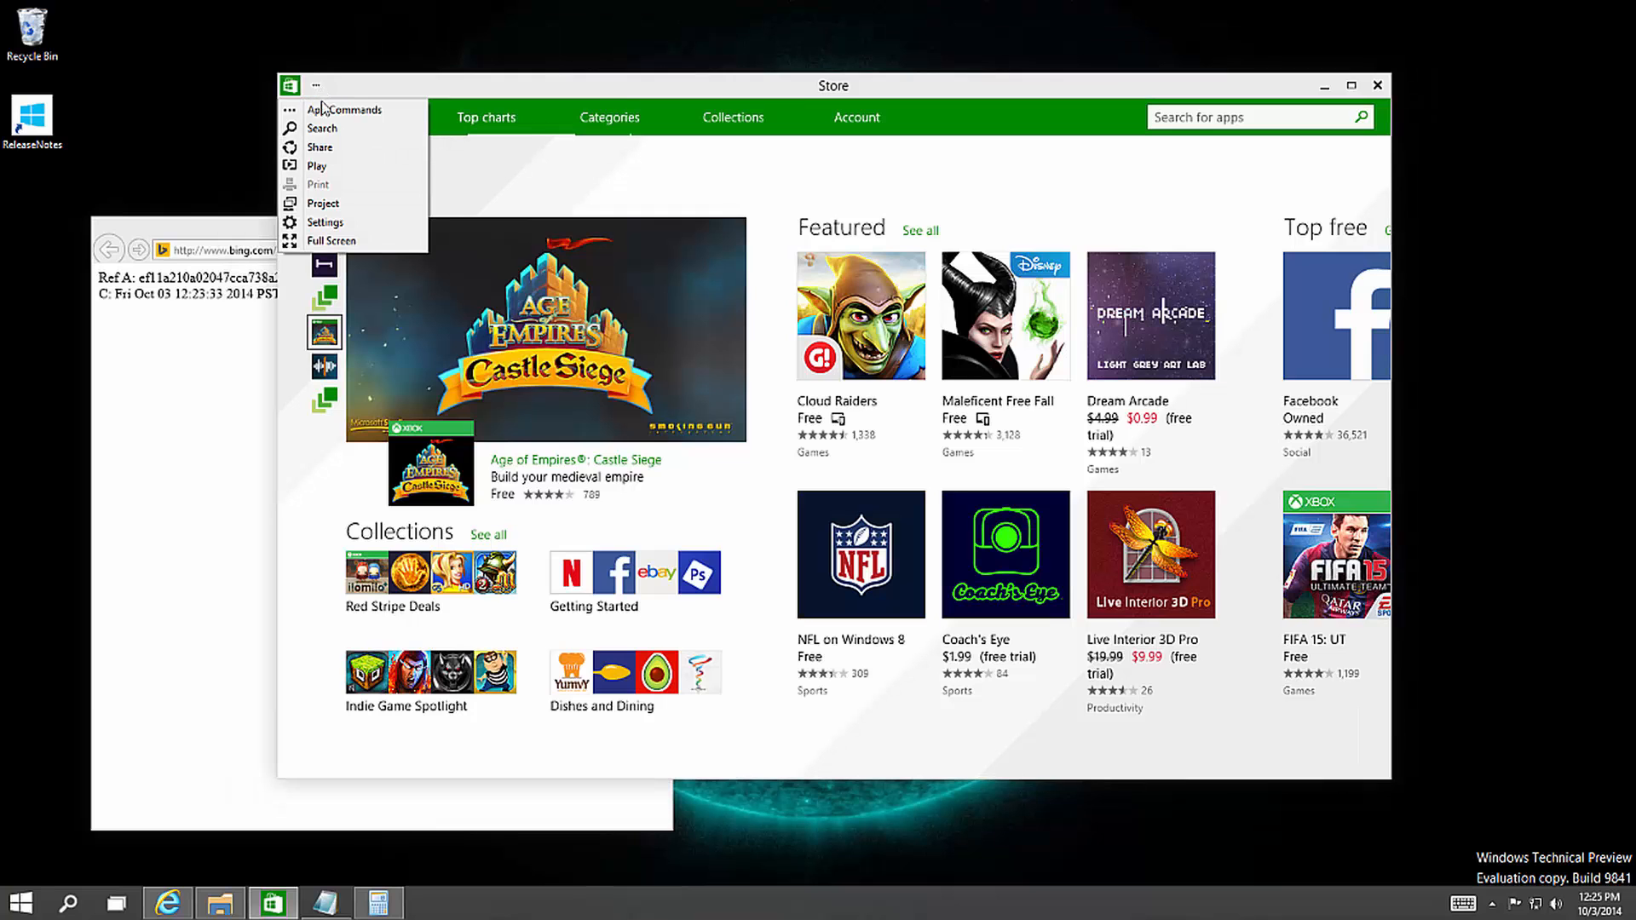
pyautogui.moveTo(333, 240)
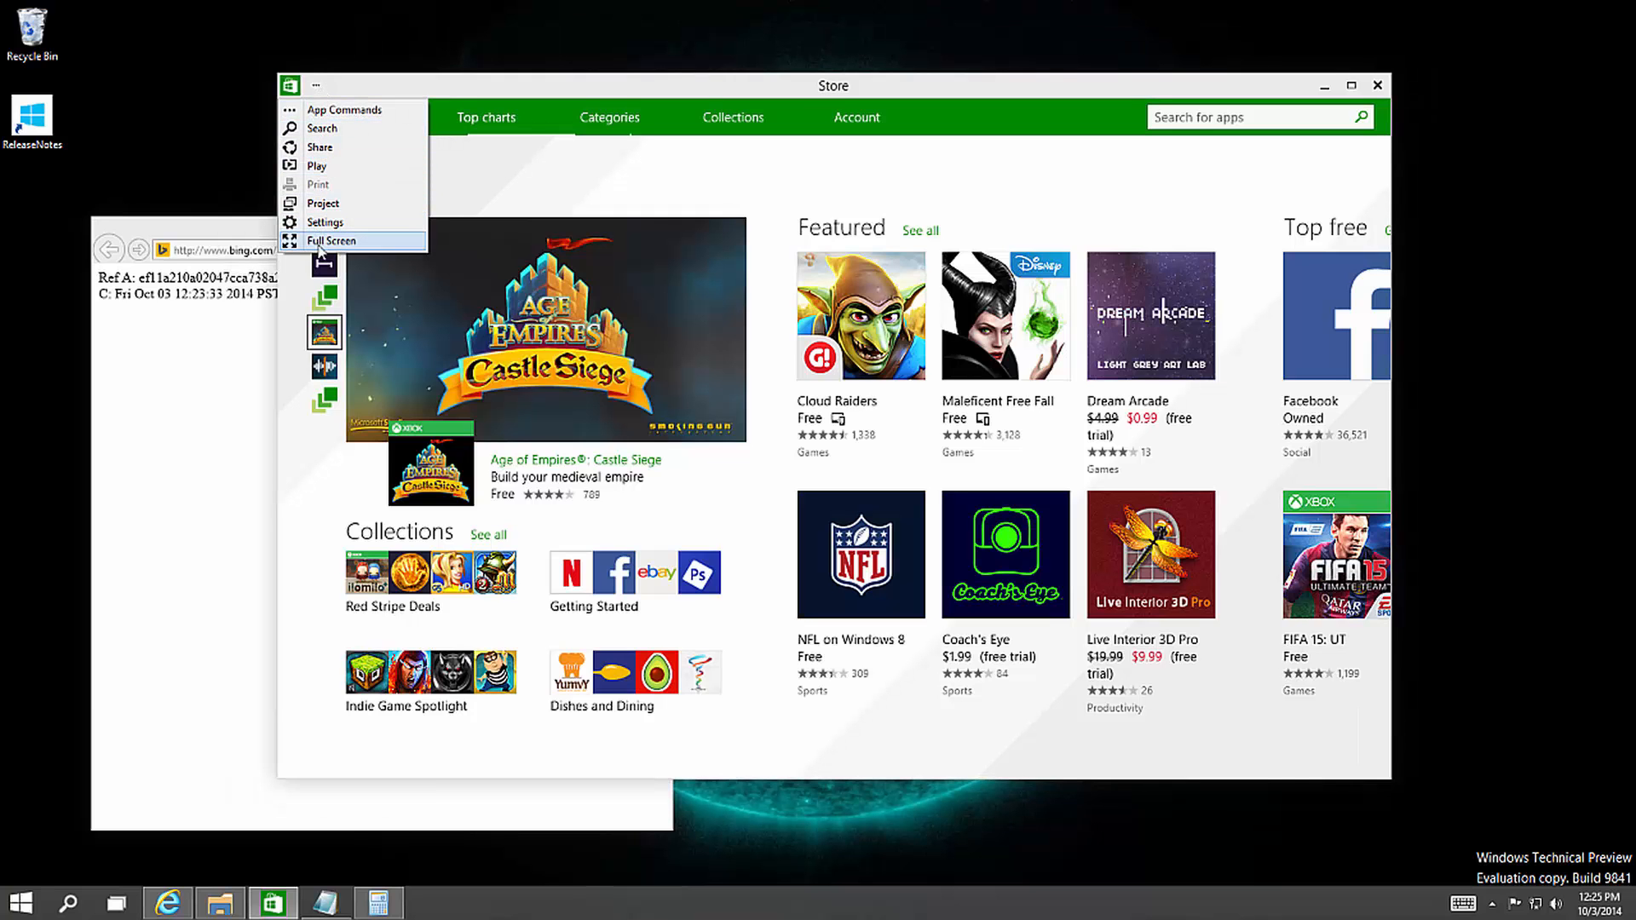
pyautogui.moveTo(336, 109)
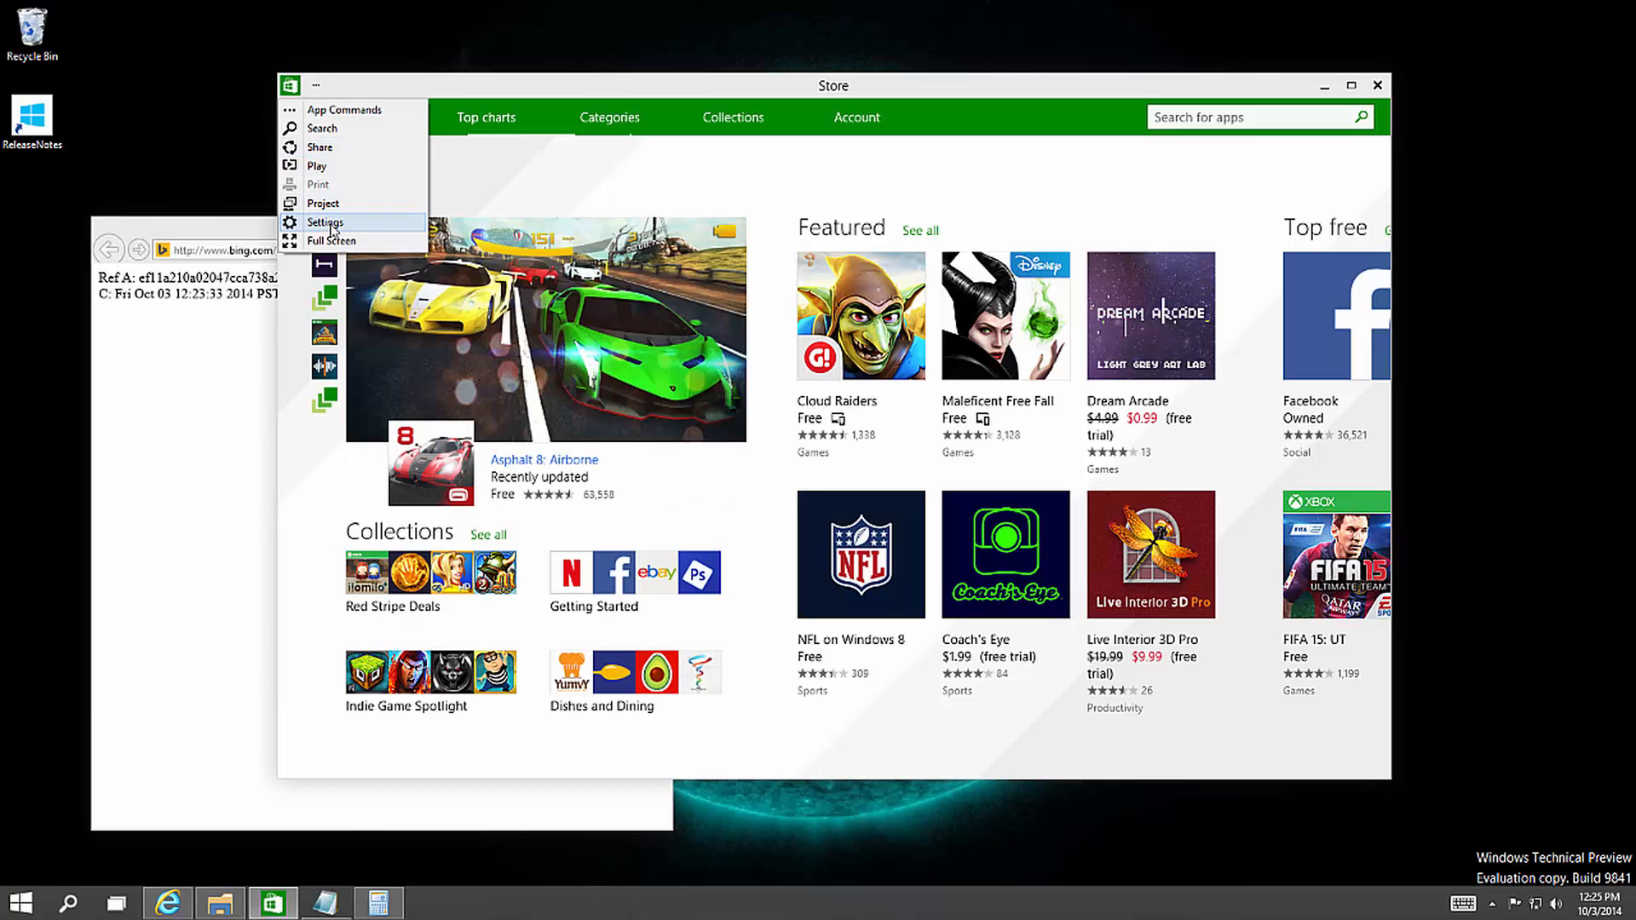
pyautogui.click(326, 221)
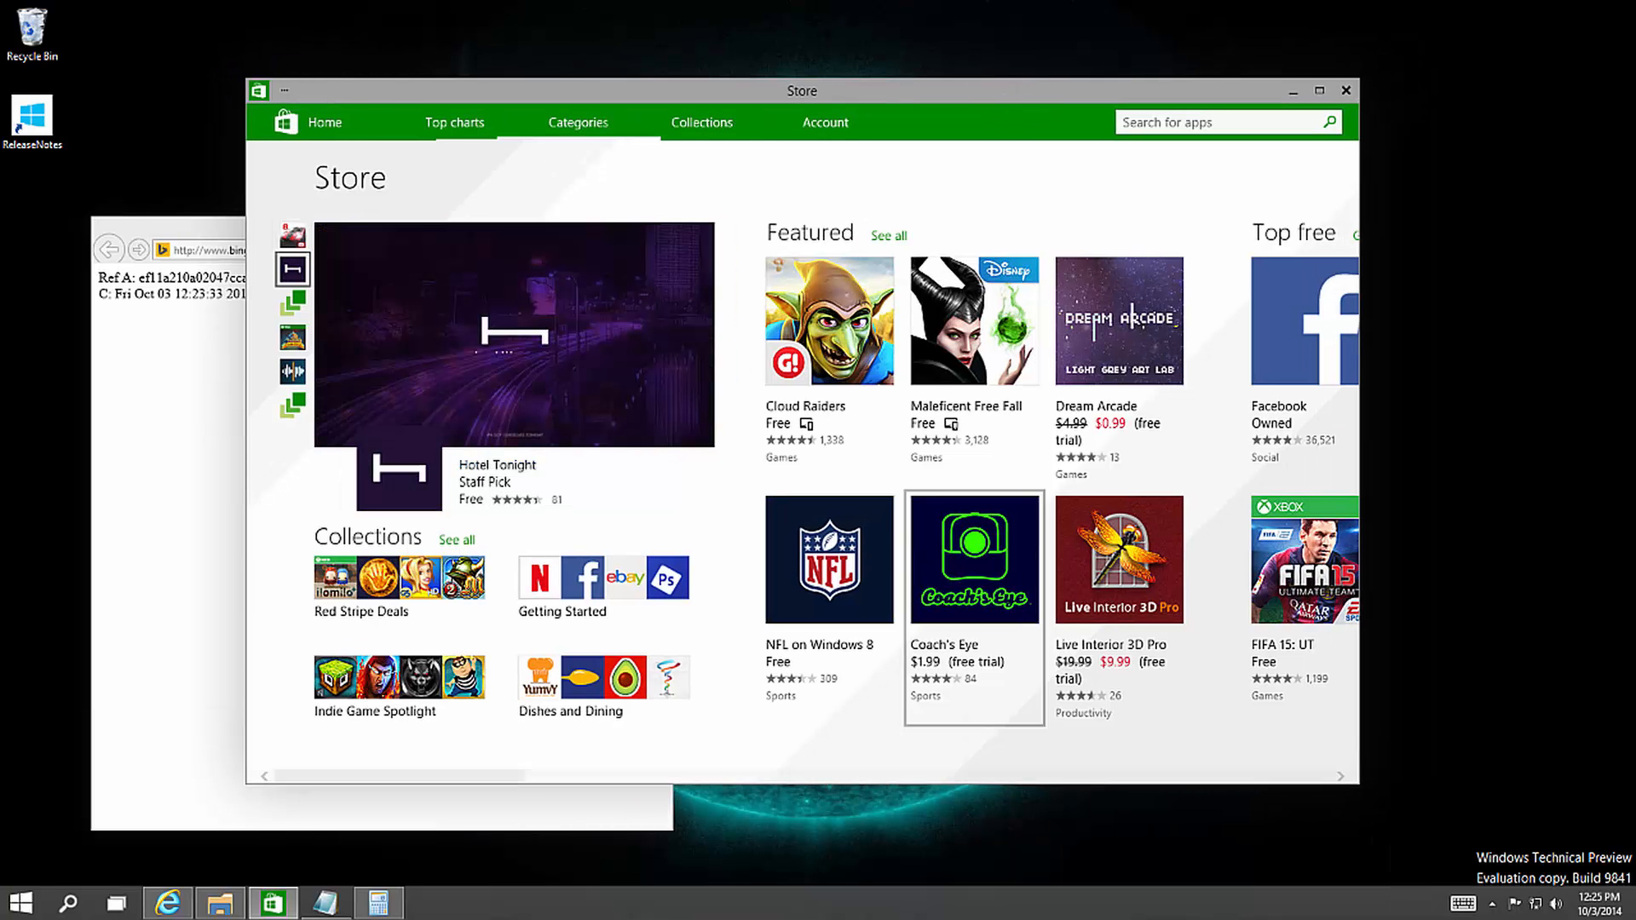
pyautogui.click(293, 304)
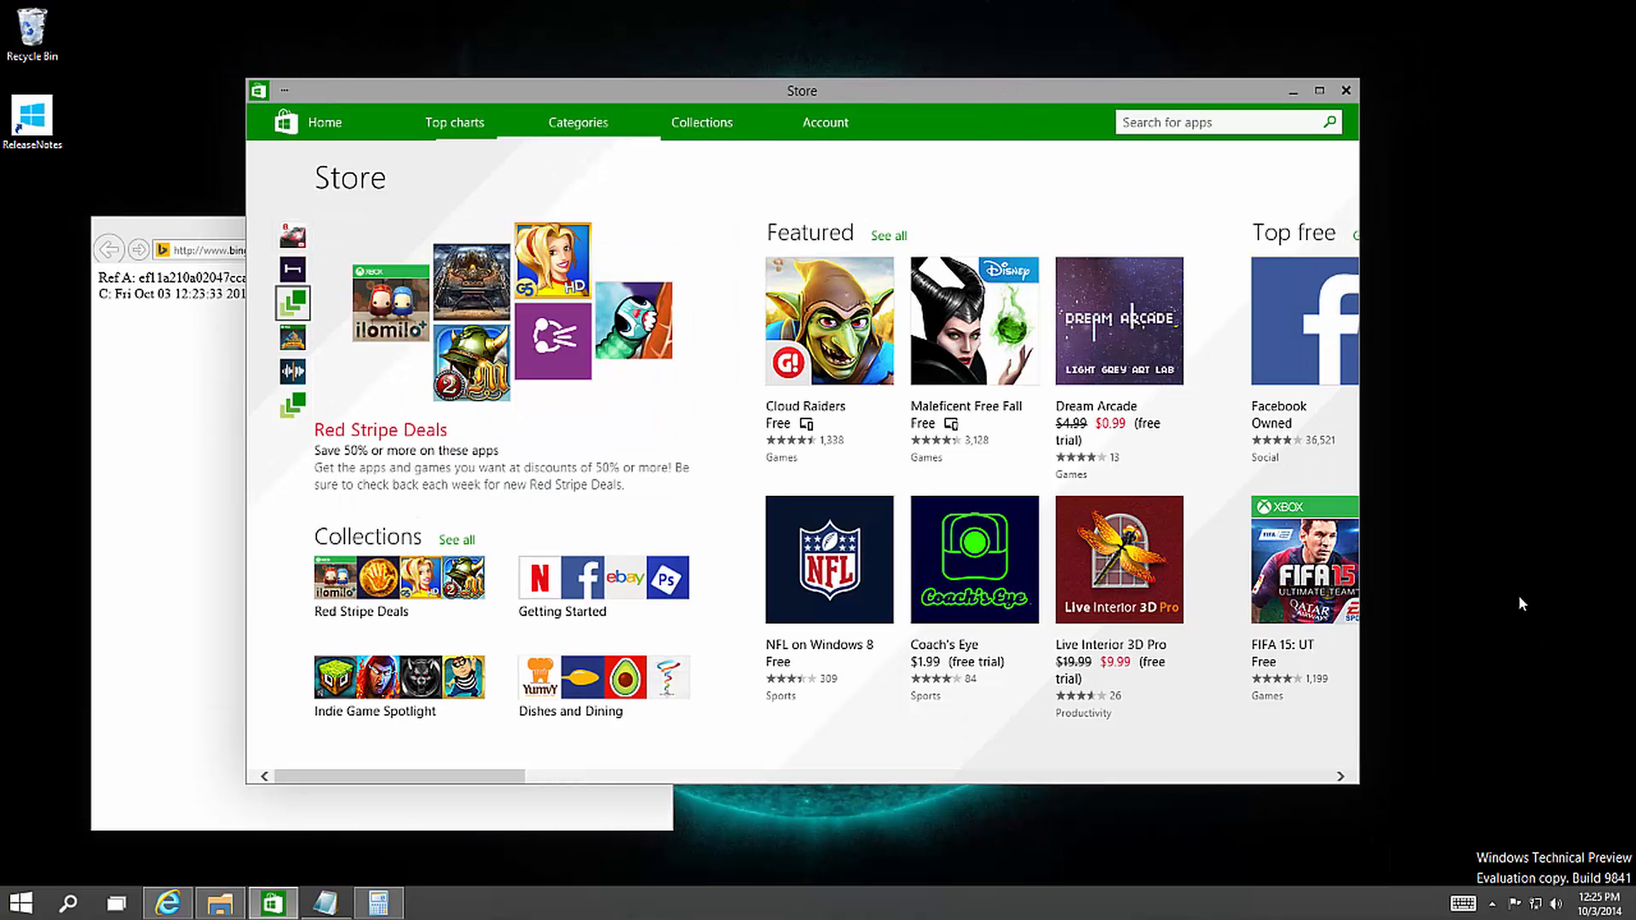
# Snap the browser to the right half and choose the Store in Snap Assist for the left
pyautogui.click(293, 336)
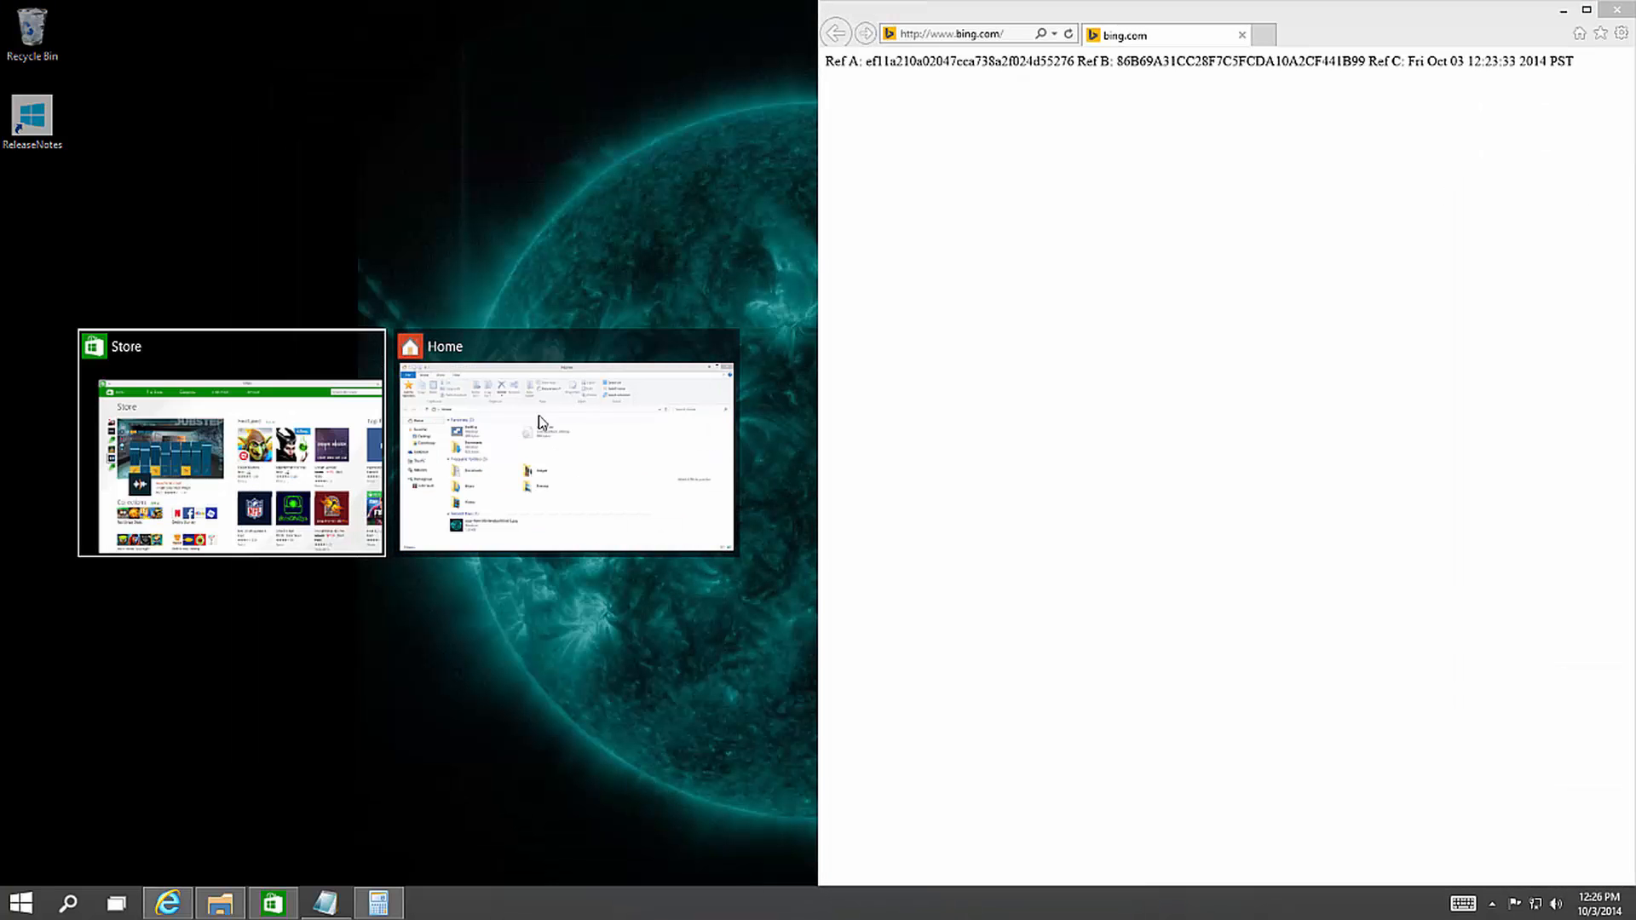
pyautogui.moveTo(496, 640)
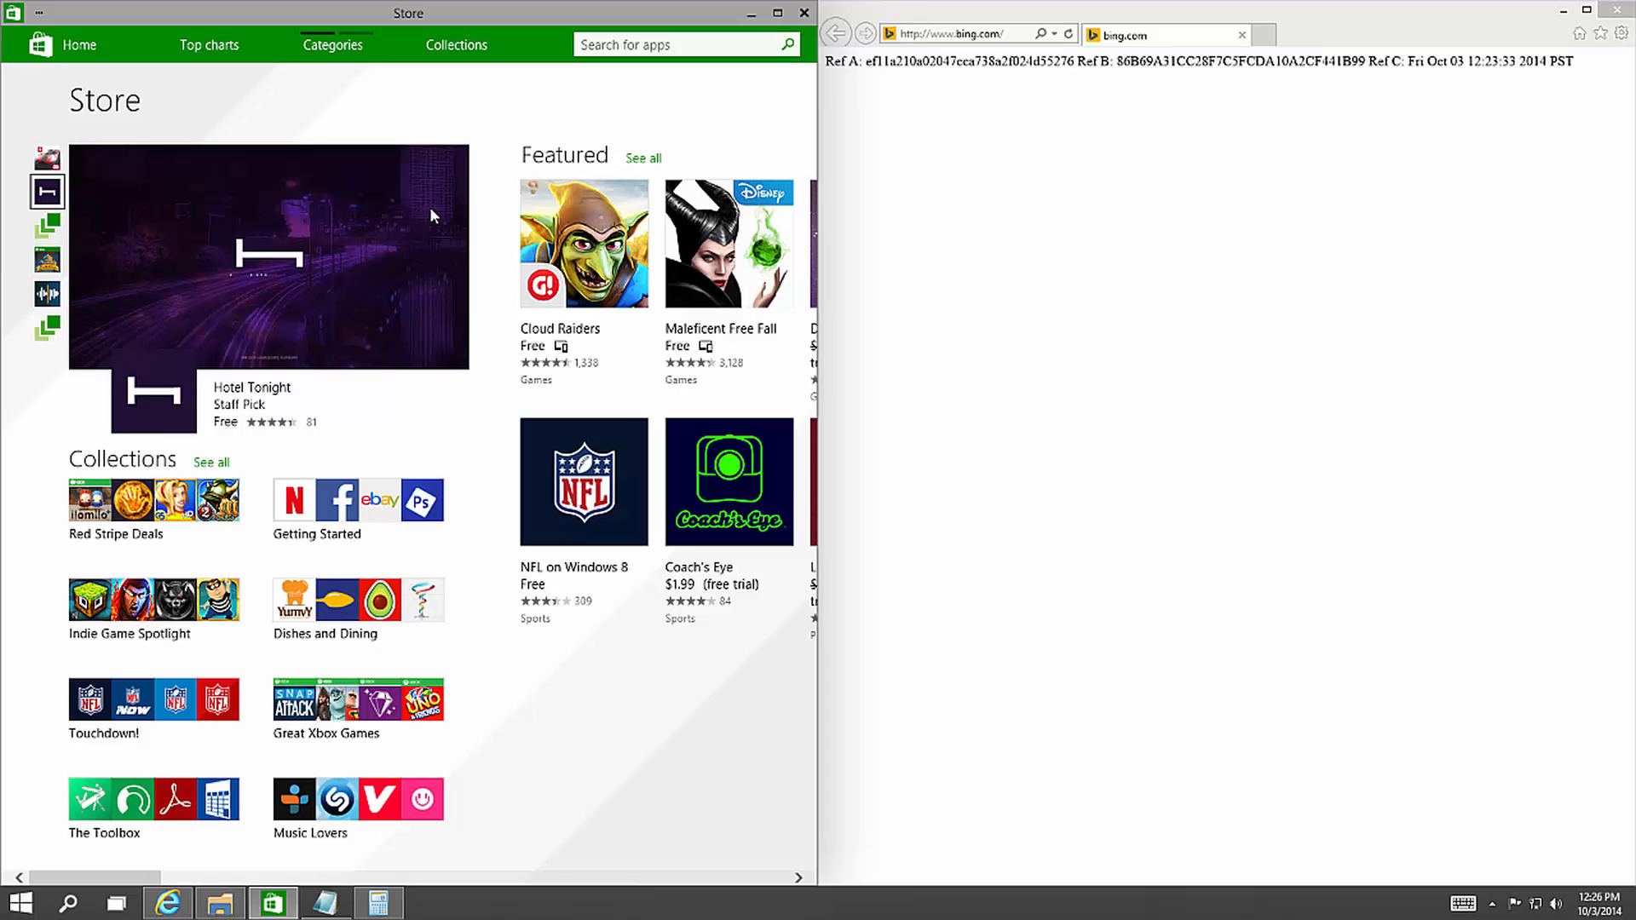
pyautogui.click(48, 225)
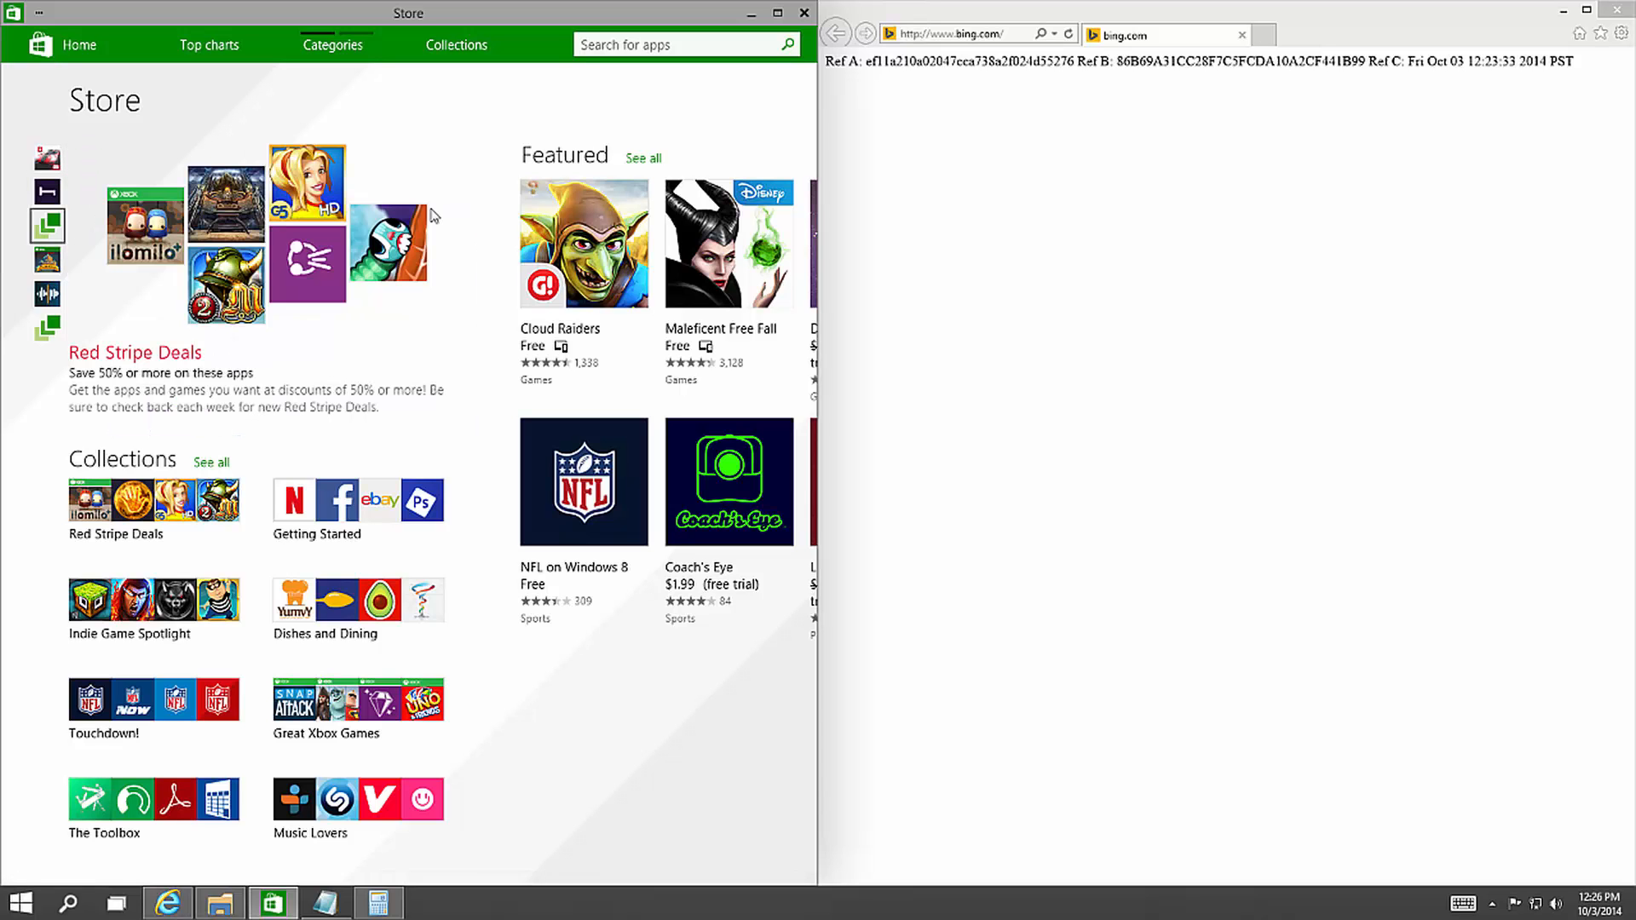